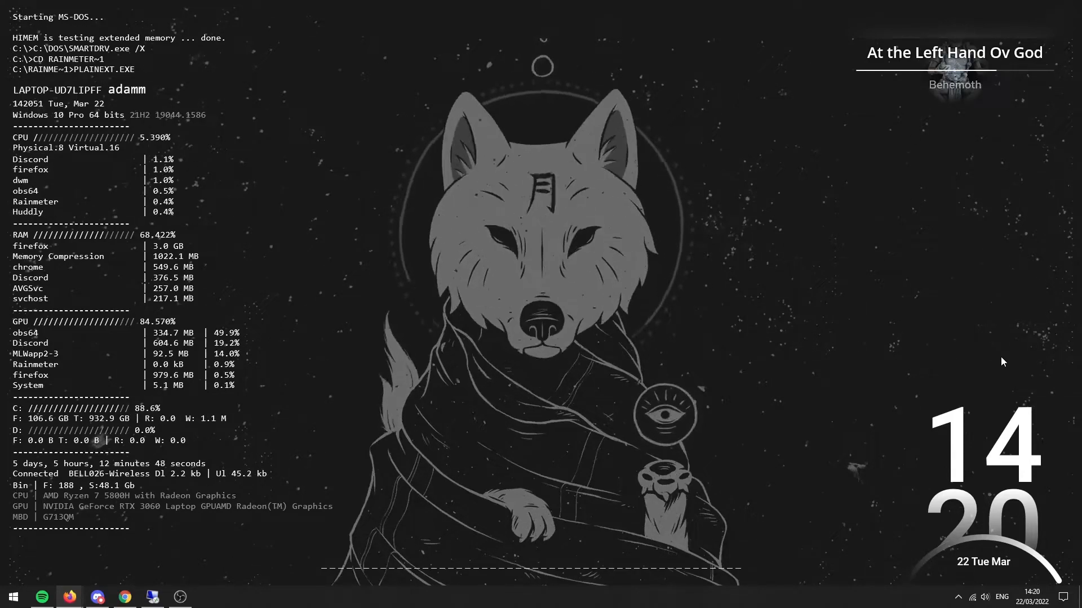
pyautogui.moveTo(920, 331)
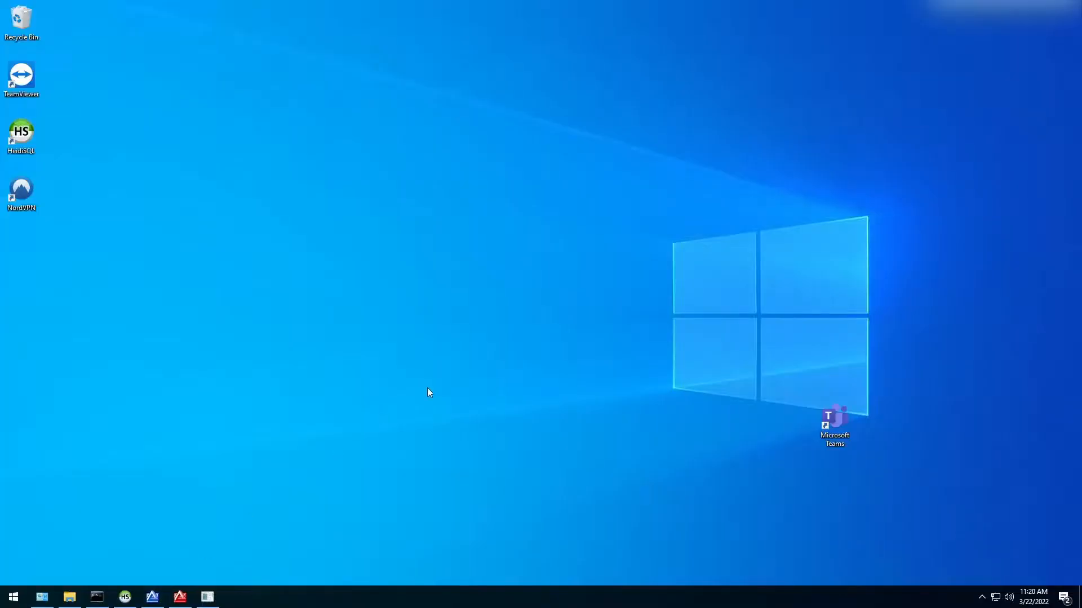
pyautogui.moveTo(558, 317)
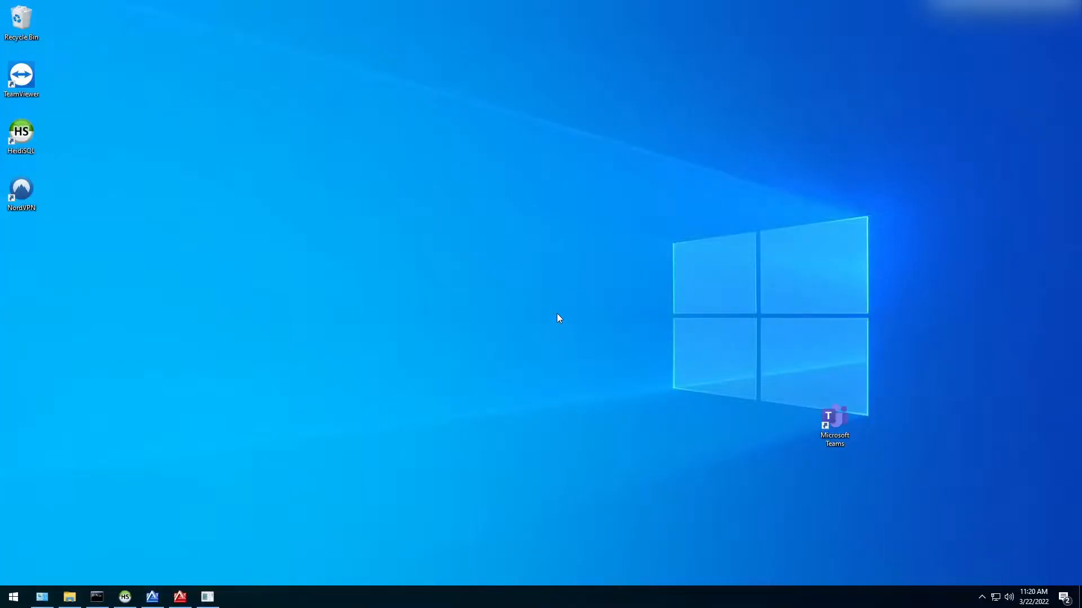
pyautogui.moveTo(102, 588)
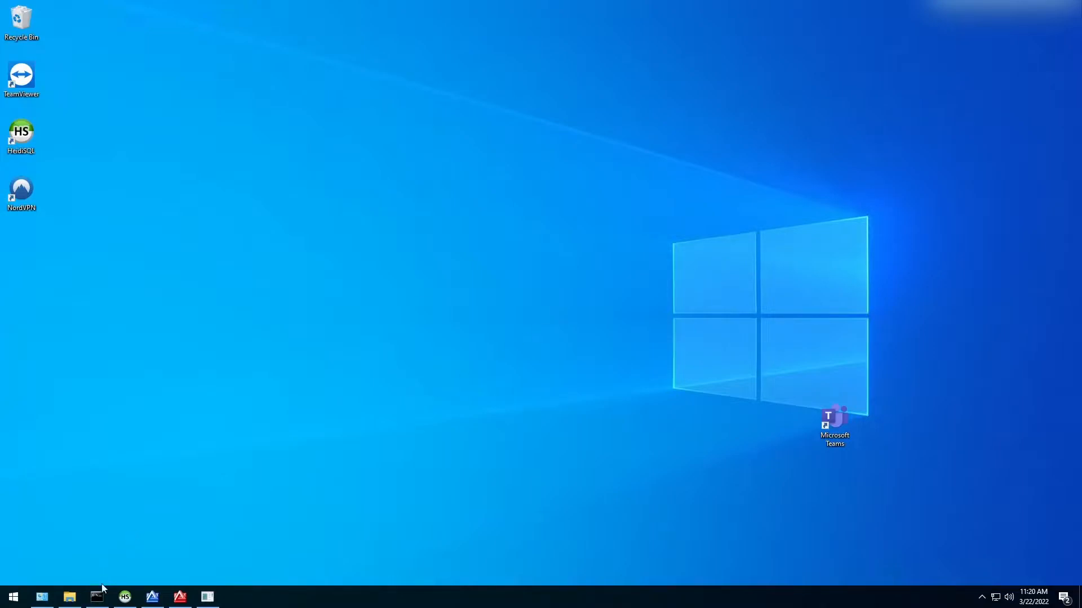
# Bring up the MySQL console and HeidiSQL, then expand the world database's tables.
pyautogui.click(96, 597)
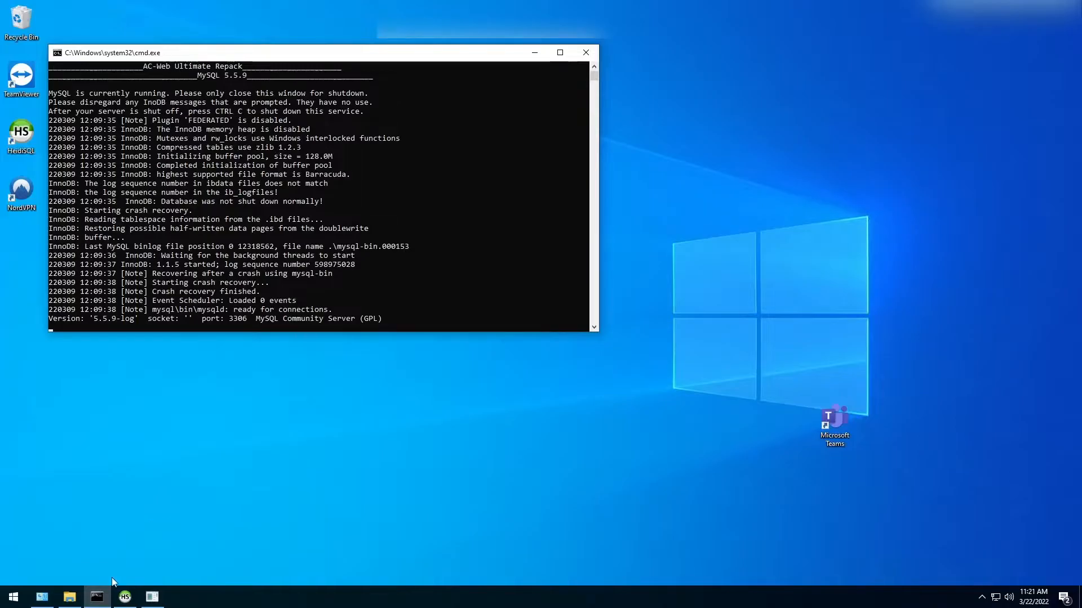
pyautogui.click(124, 597)
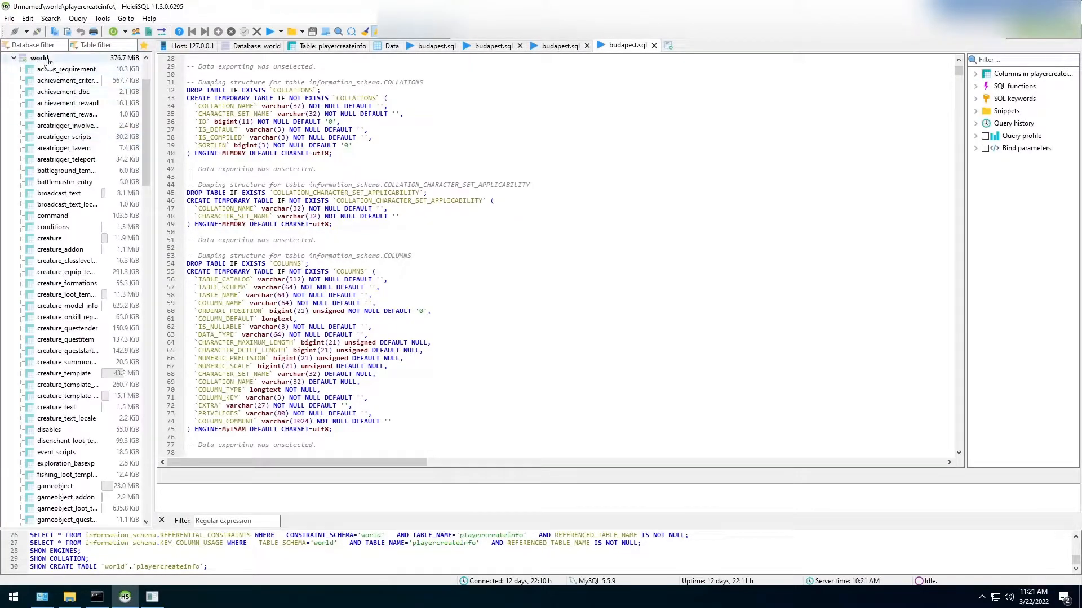
pyautogui.click(63, 249)
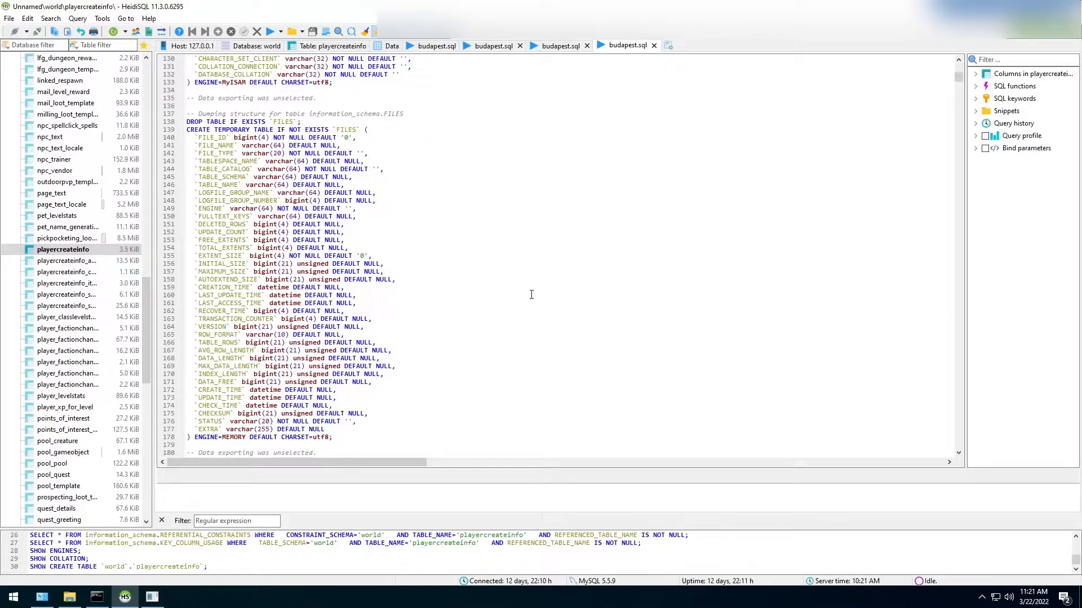
# Show the playercreateinfo data grid and scroll through its 62 start-position rows.
pyautogui.click(390, 45)
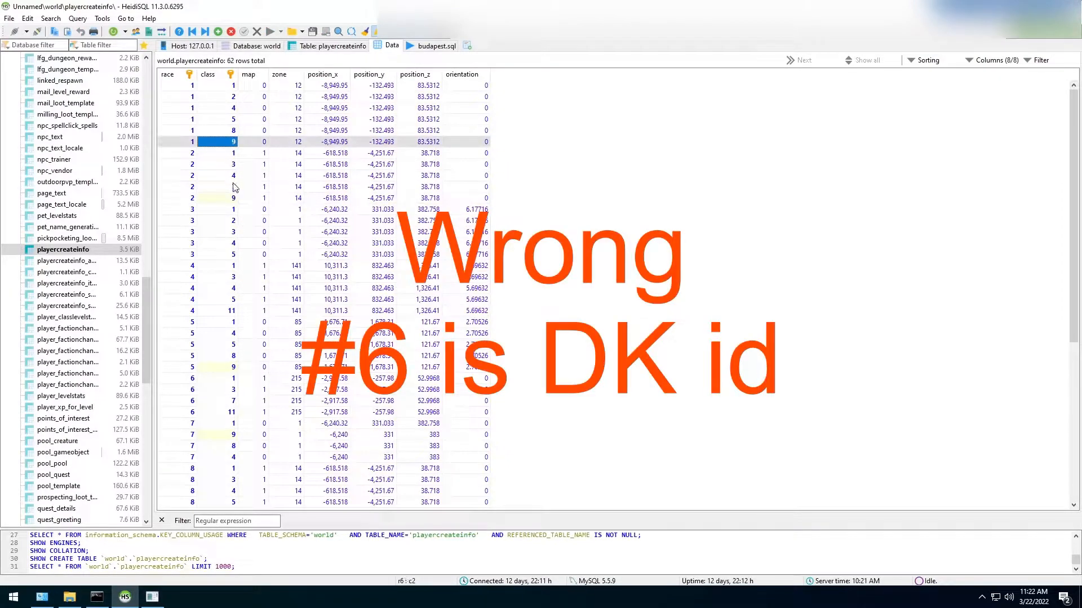
pyautogui.scroll(-3)
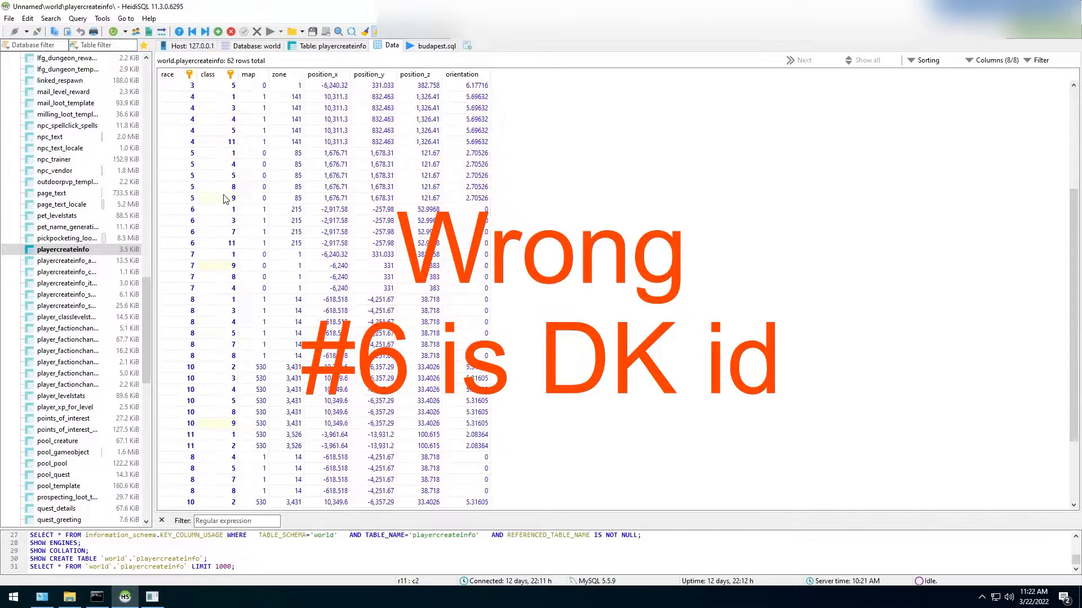
pyautogui.scroll(-3)
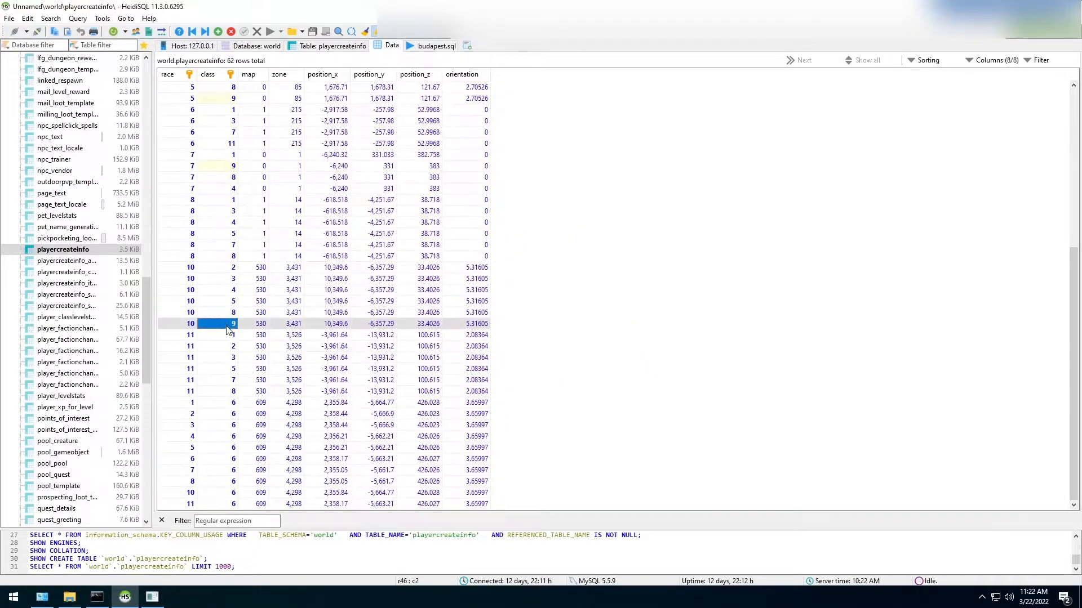
pyautogui.moveTo(581, 296)
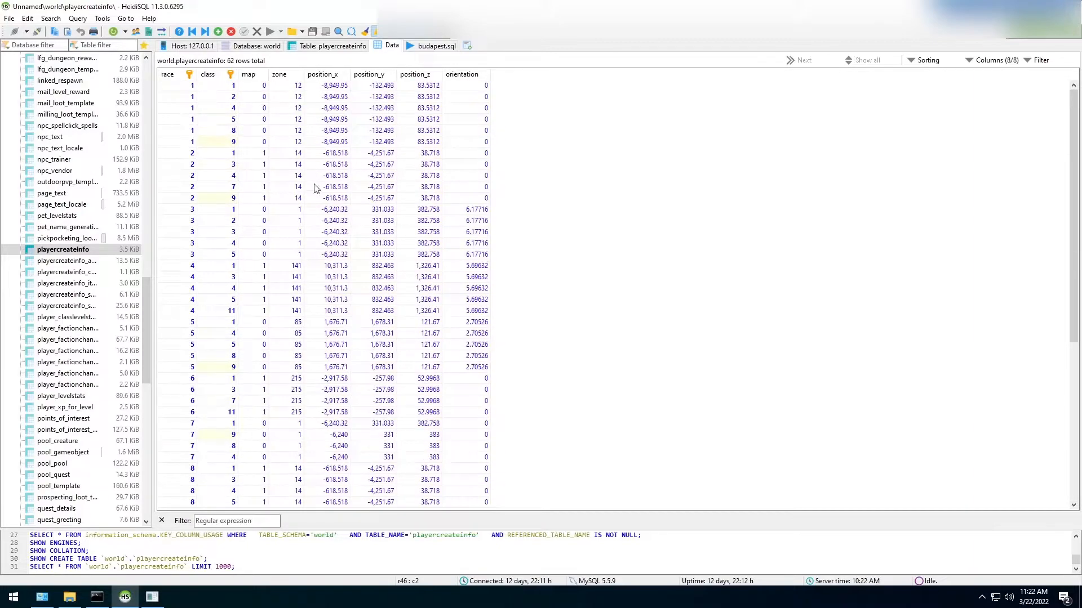
pyautogui.click(232, 142)
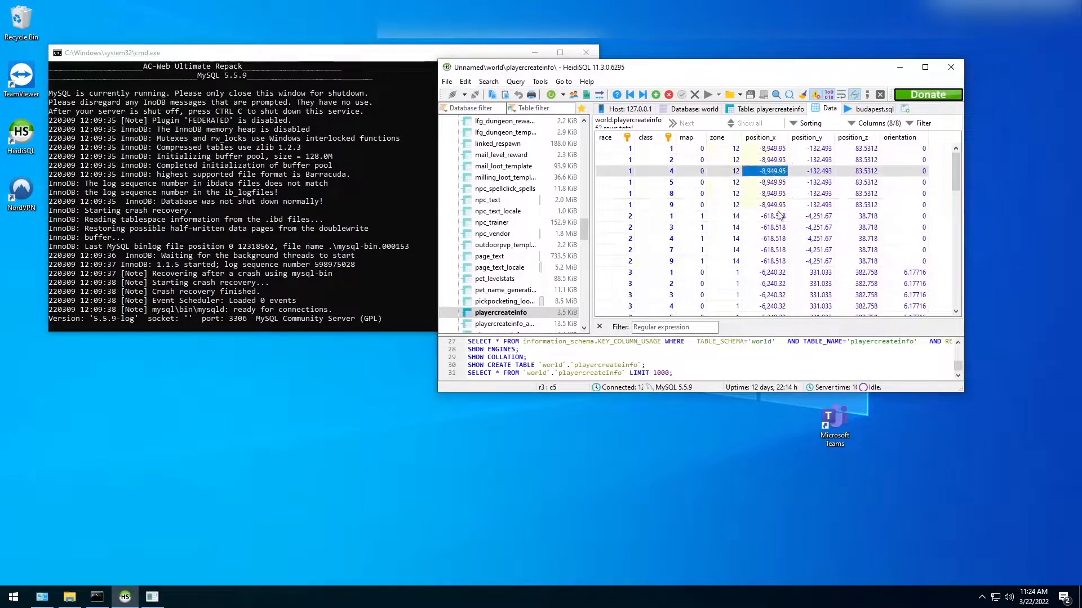
# Minimize HeidiSQL and launch worldserver from the repack's Core folder.
pyautogui.click(773, 204)
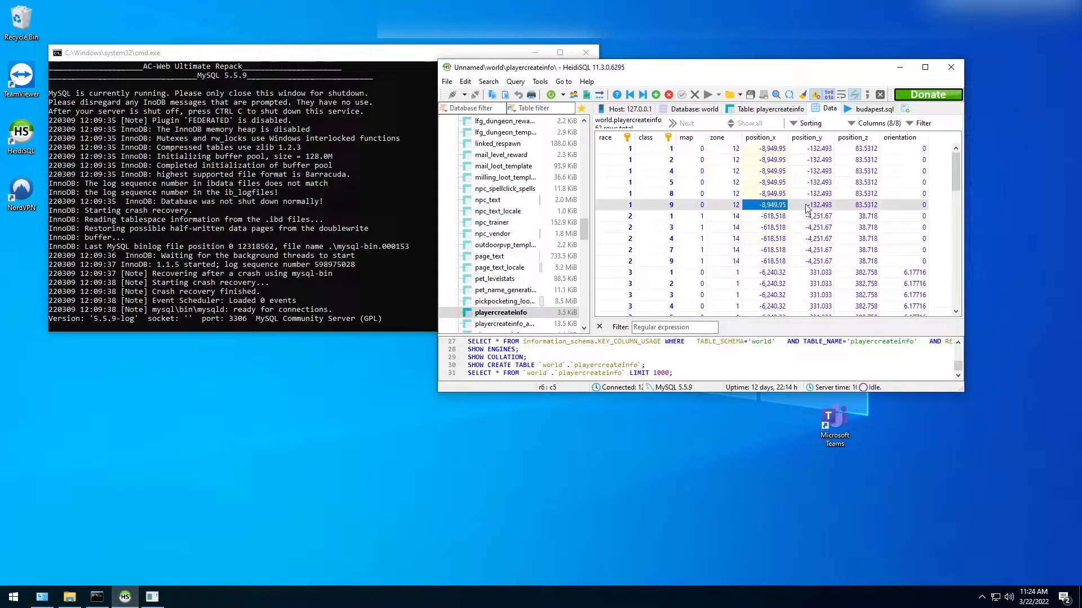
pyautogui.click(865, 204)
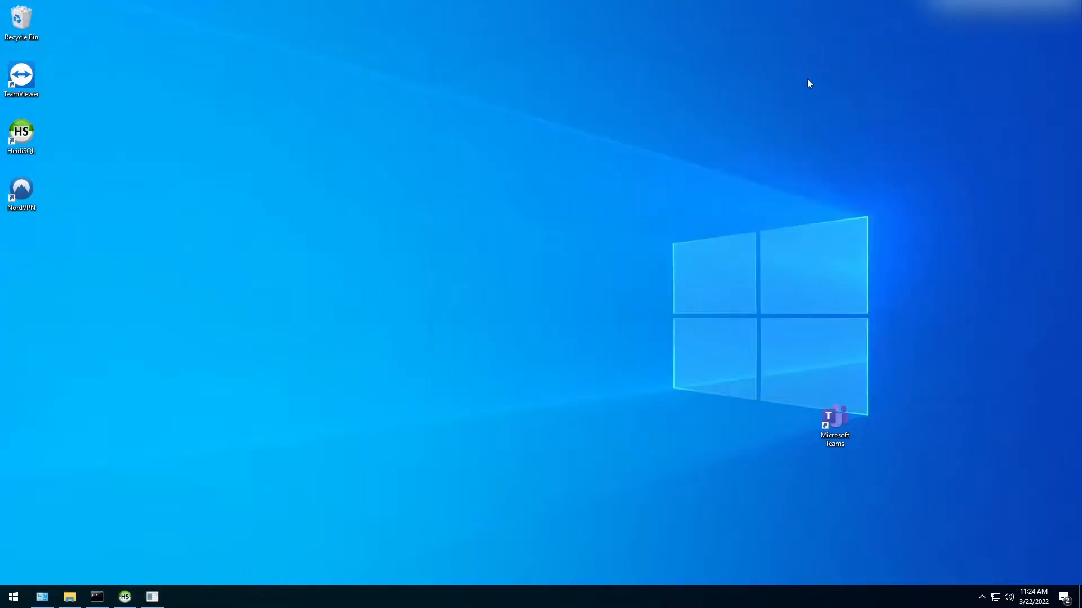
pyautogui.click(69, 597)
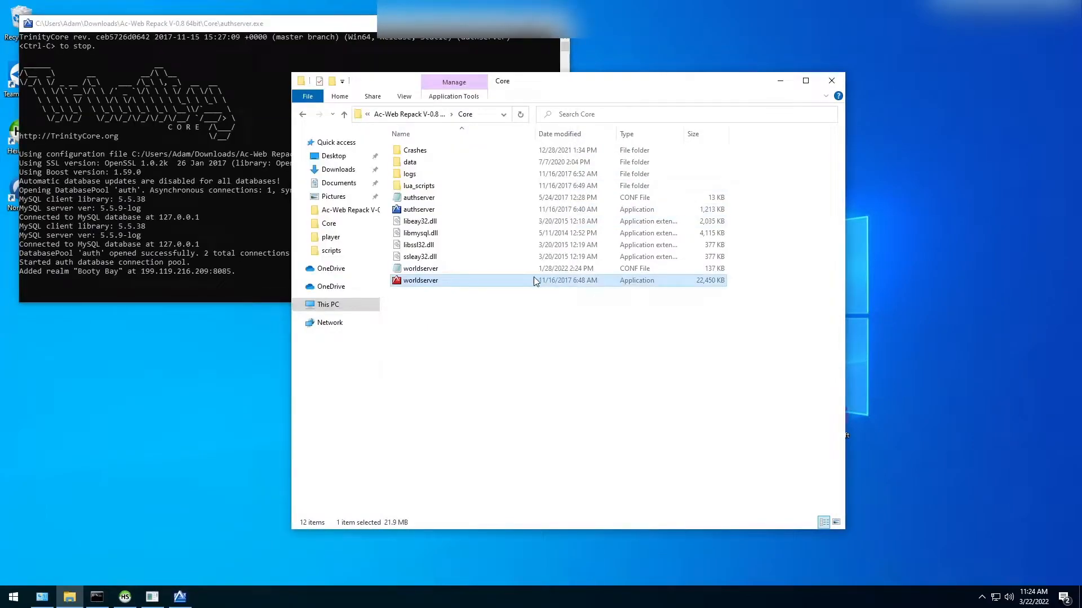
pyautogui.doubleClick(419, 281)
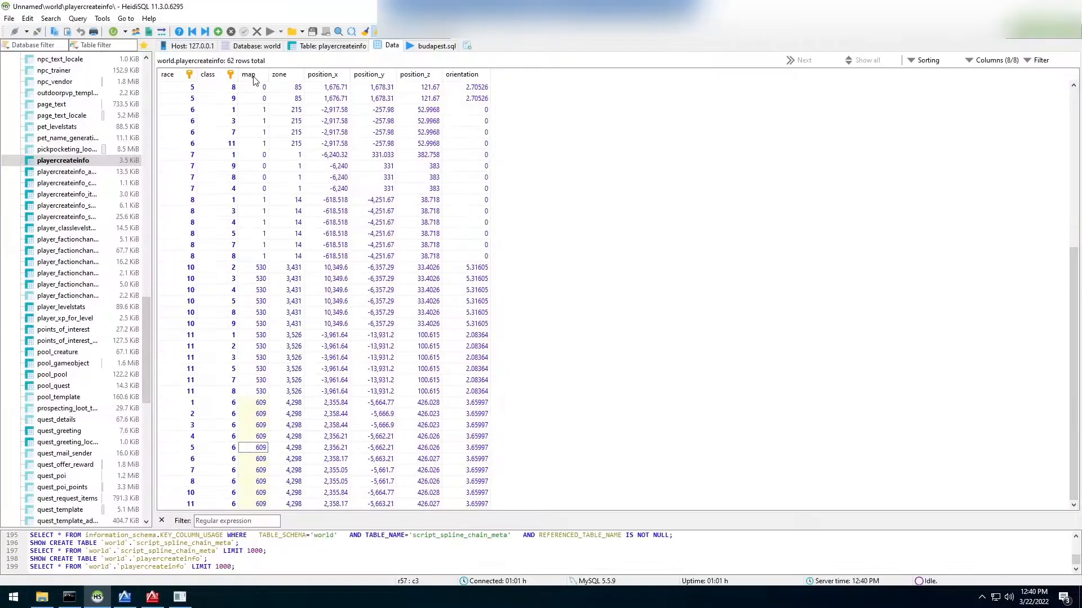
# Sort the playercreateinfo rows by the map column.
pyautogui.click(246, 74)
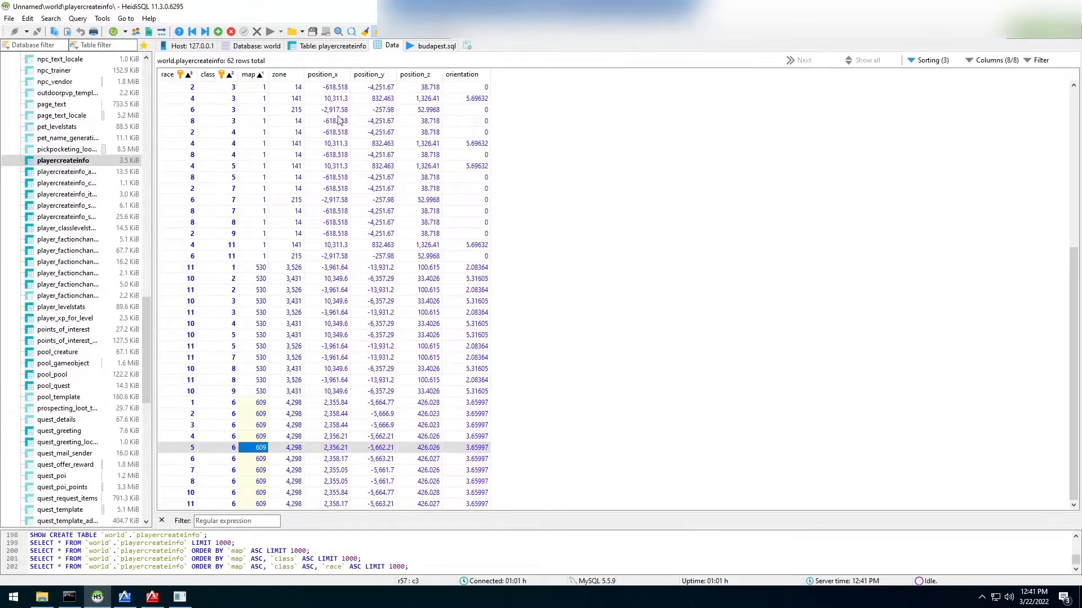
pyautogui.moveTo(425, 133)
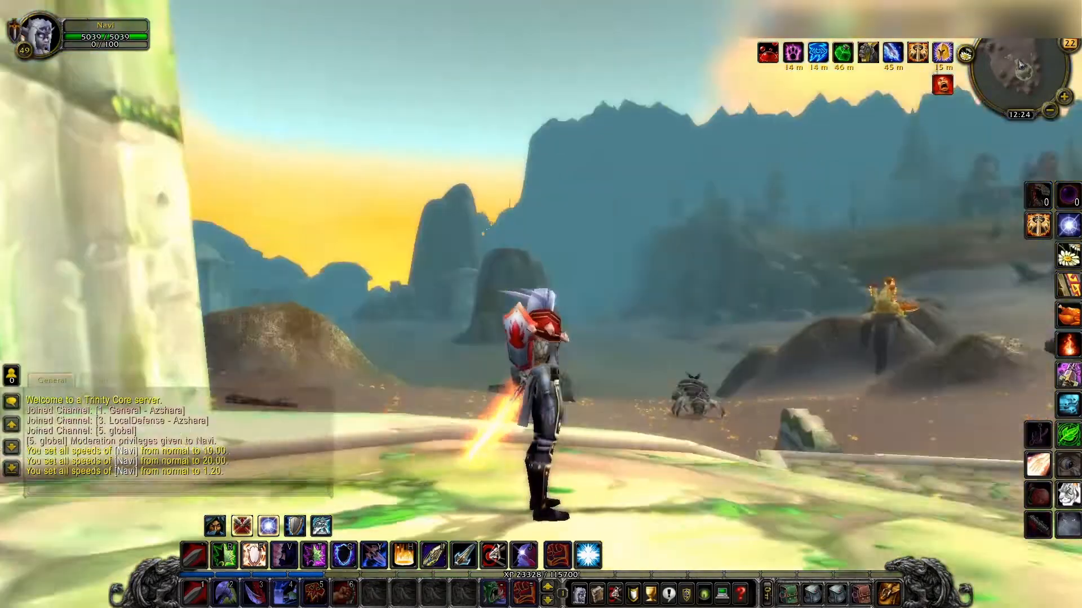
# Check the world map, then run the .g command to print the character's location in chat.
pyautogui.press('m')
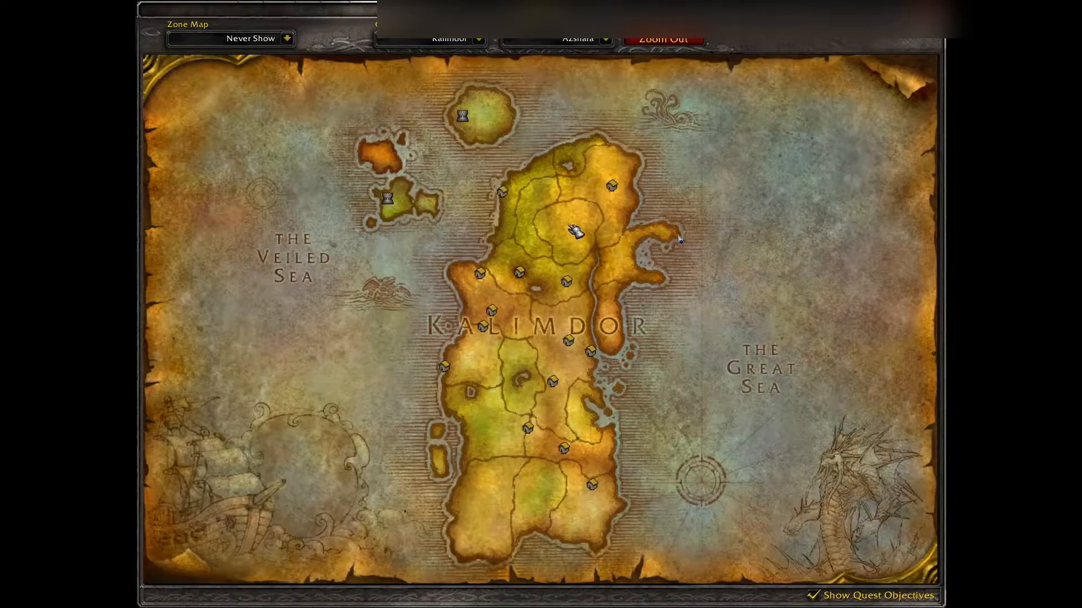
pyautogui.moveTo(735, 298)
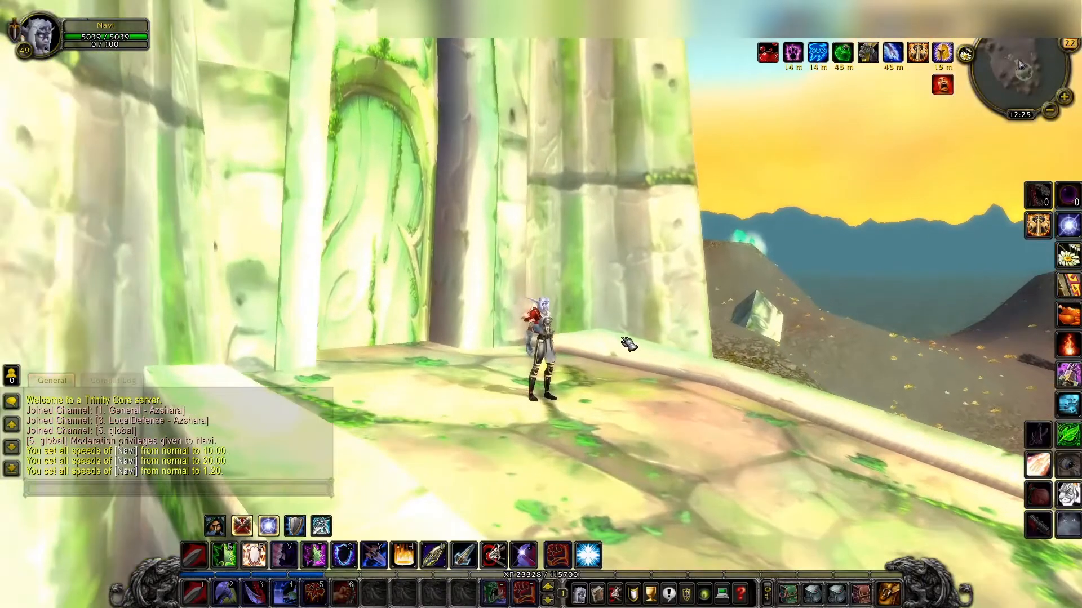
pyautogui.write('.g')
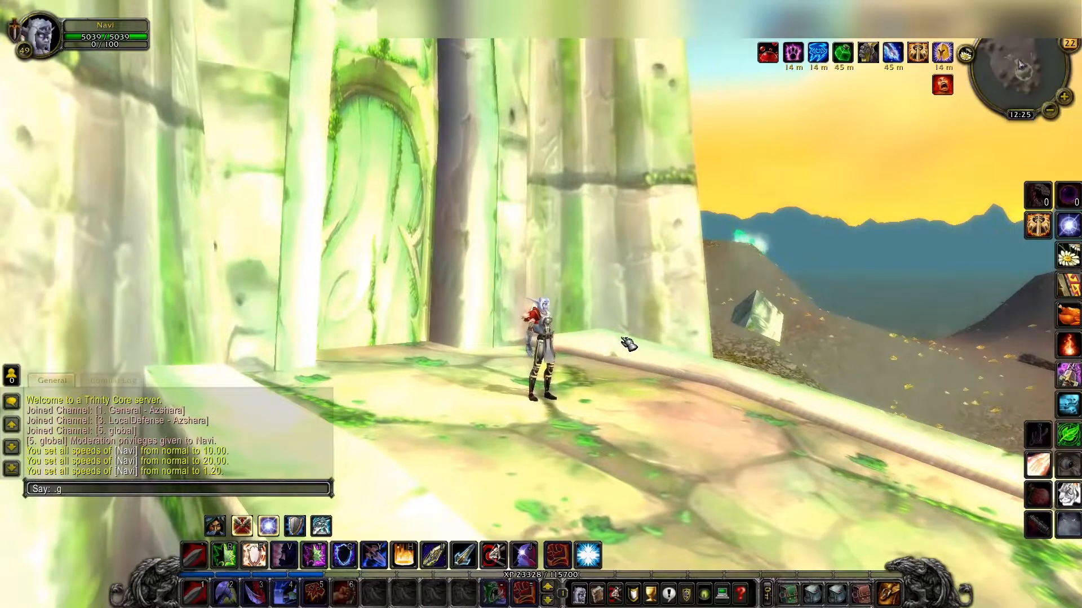
pyautogui.press('Return')
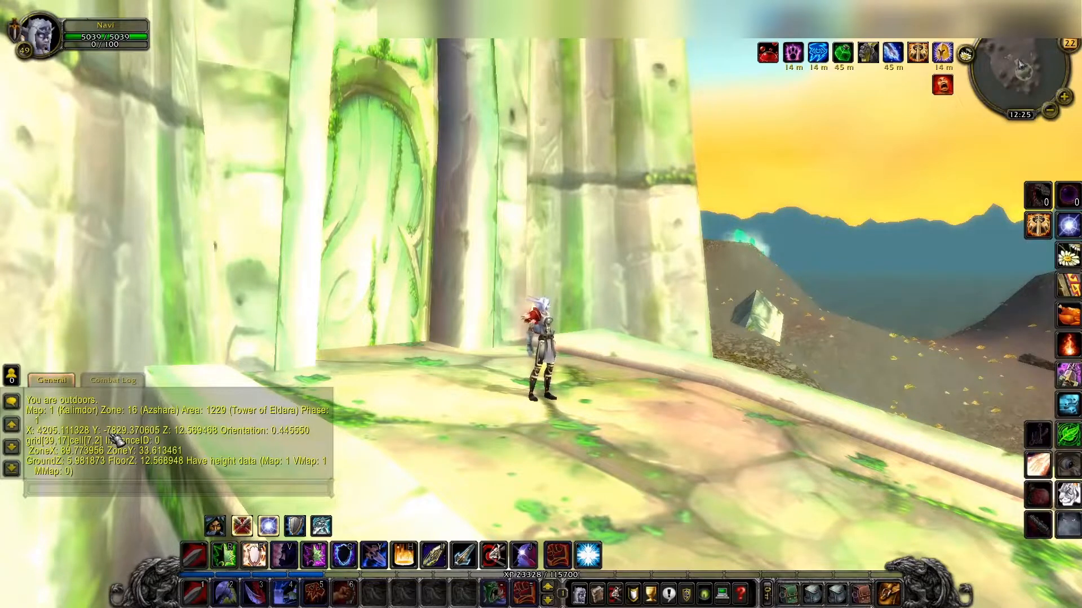
# Bring up the game menu and show the Video settings.
pyautogui.press('Escape')
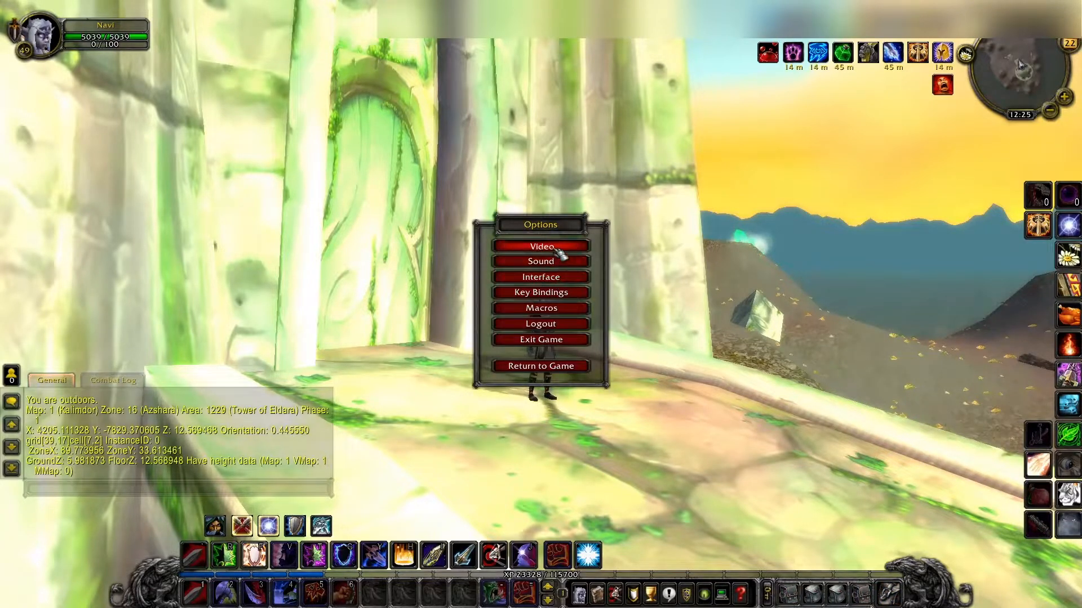
pyautogui.click(539, 247)
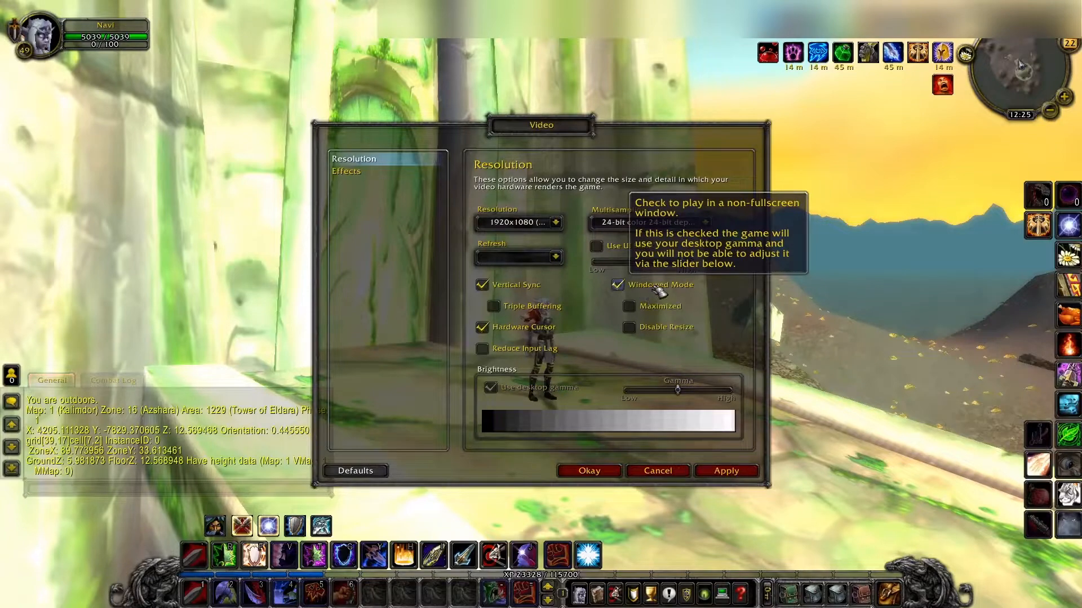
pyautogui.moveTo(751, 312)
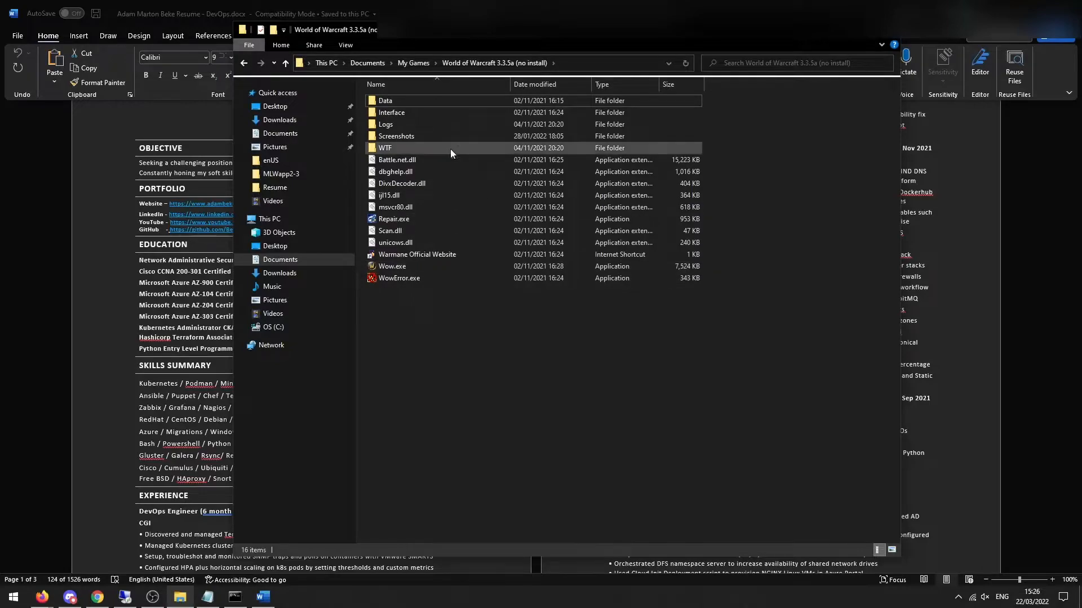
# Add a SET gxMaximize line to the client config file and close it.
pyautogui.doubleClick(385, 100)
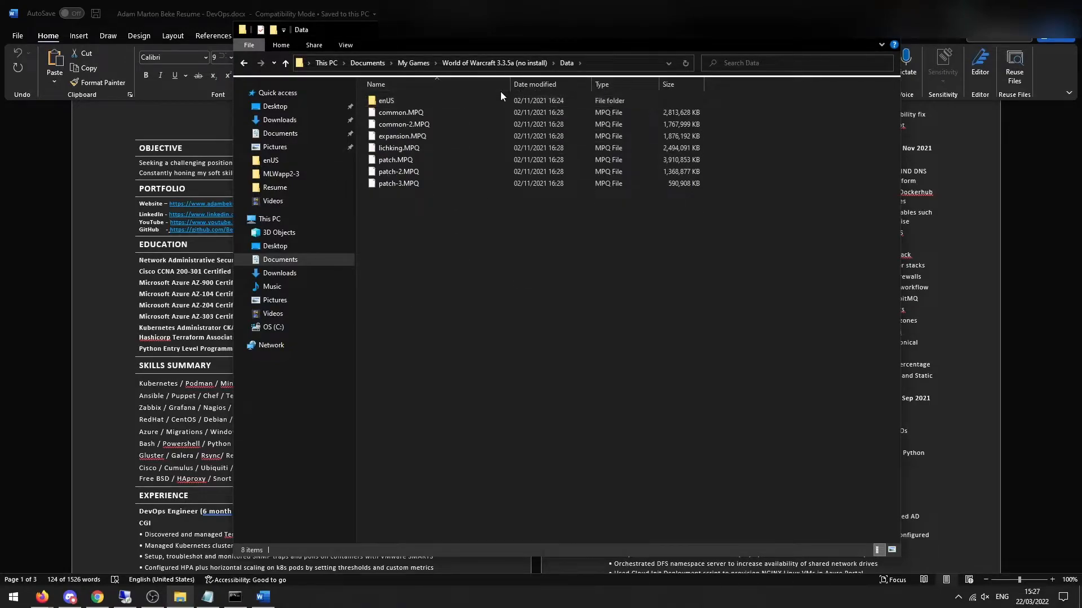
pyautogui.doubleClick(386, 101)
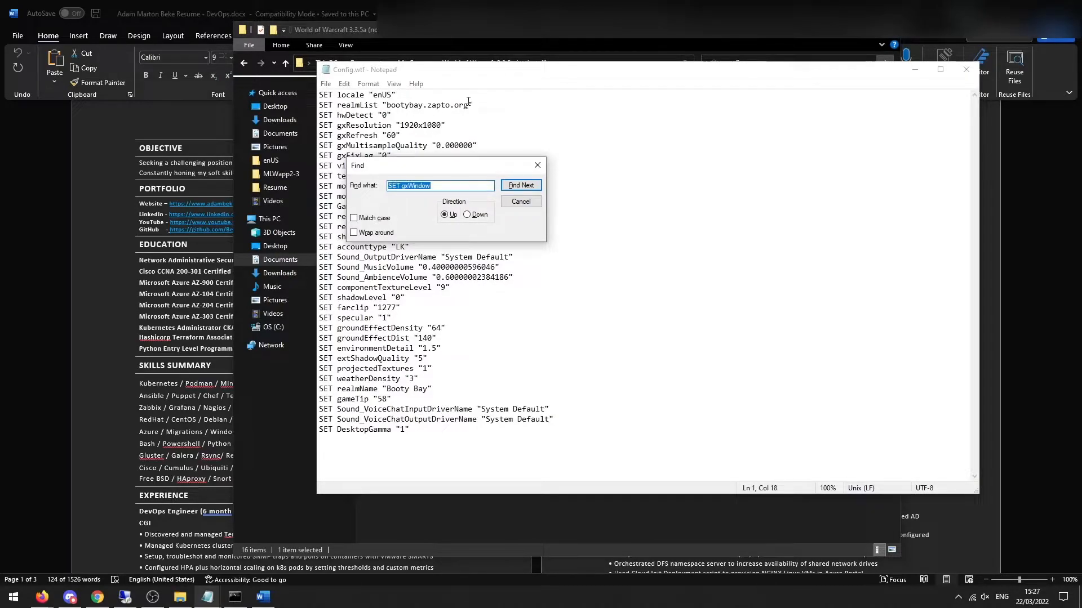
pyautogui.write('SET gxMaximize')
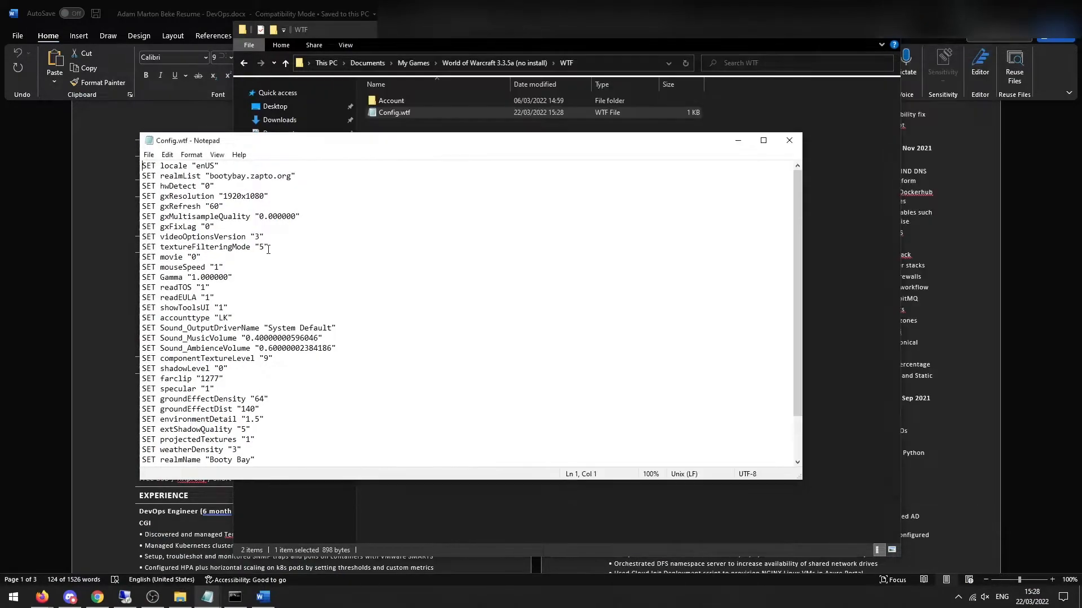
pyautogui.click(284, 63)
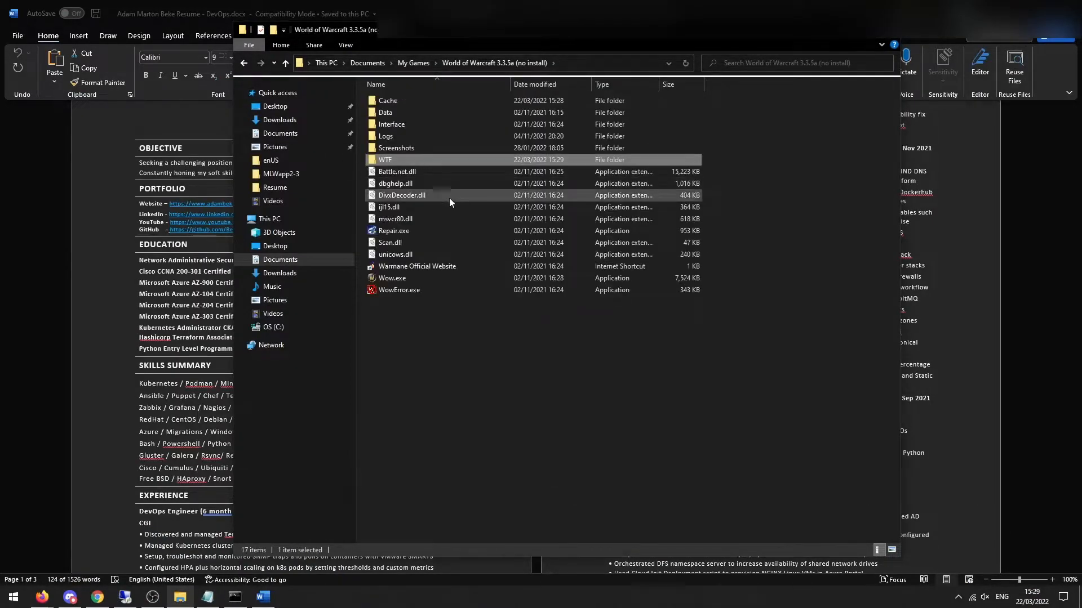
# Launch Wow.exe, accept the license agreement and focus the account name field.
pyautogui.doubleClick(392, 279)
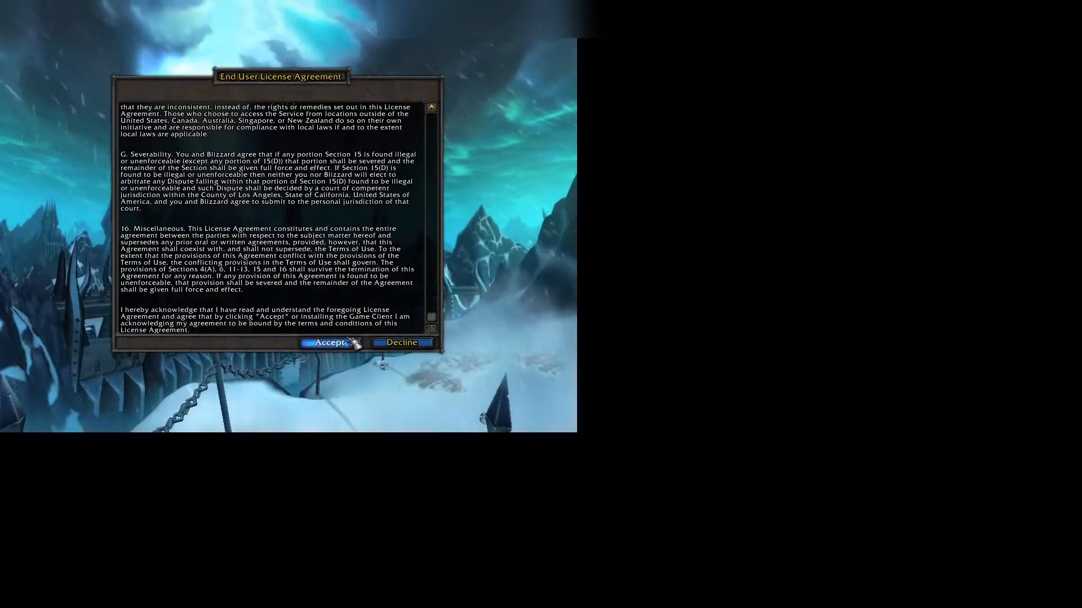
pyautogui.click(324, 343)
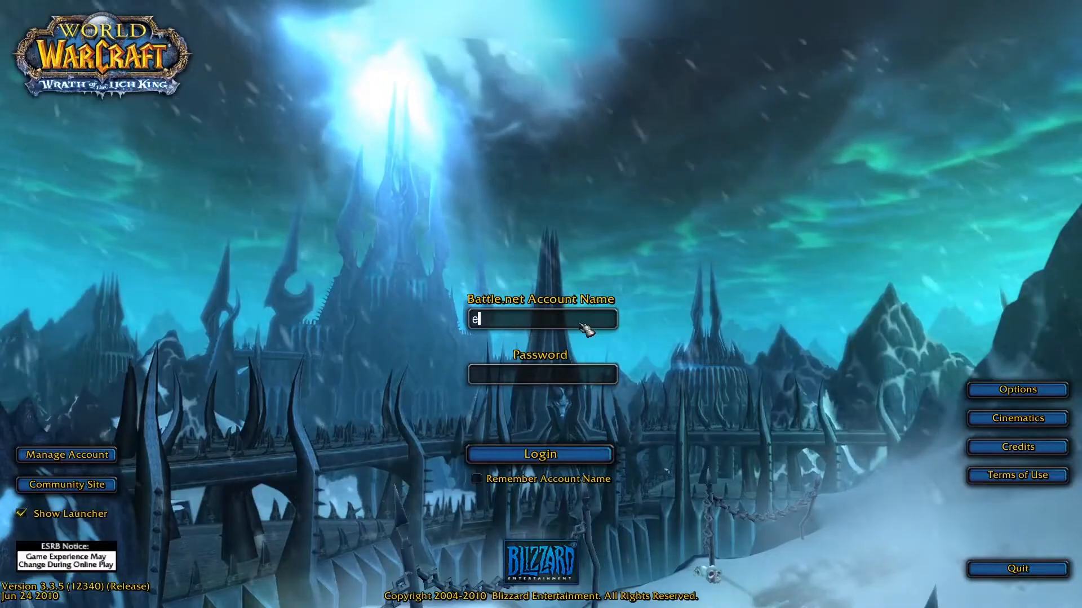
pyautogui.click(539, 454)
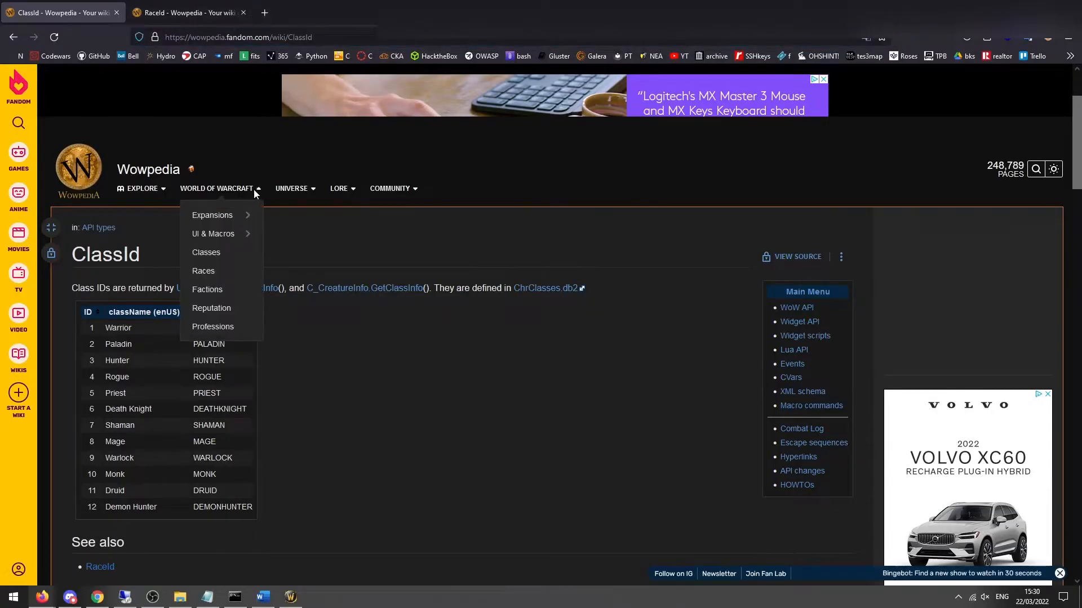
# Switch from Wowpedia's ClassId page to the RaceId page and back.
pyautogui.click(238, 37)
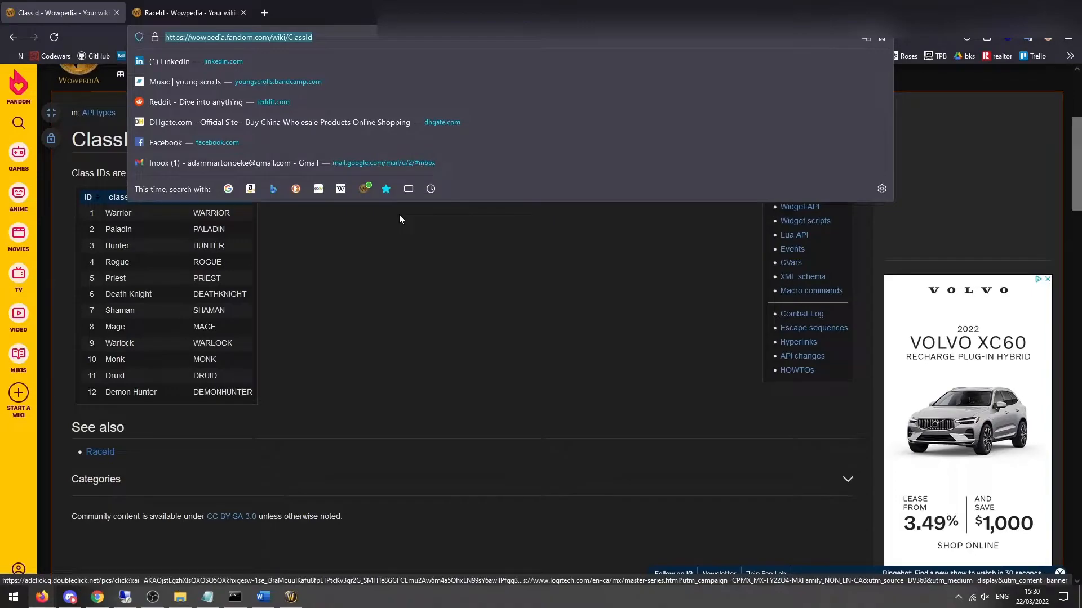
pyautogui.click(186, 12)
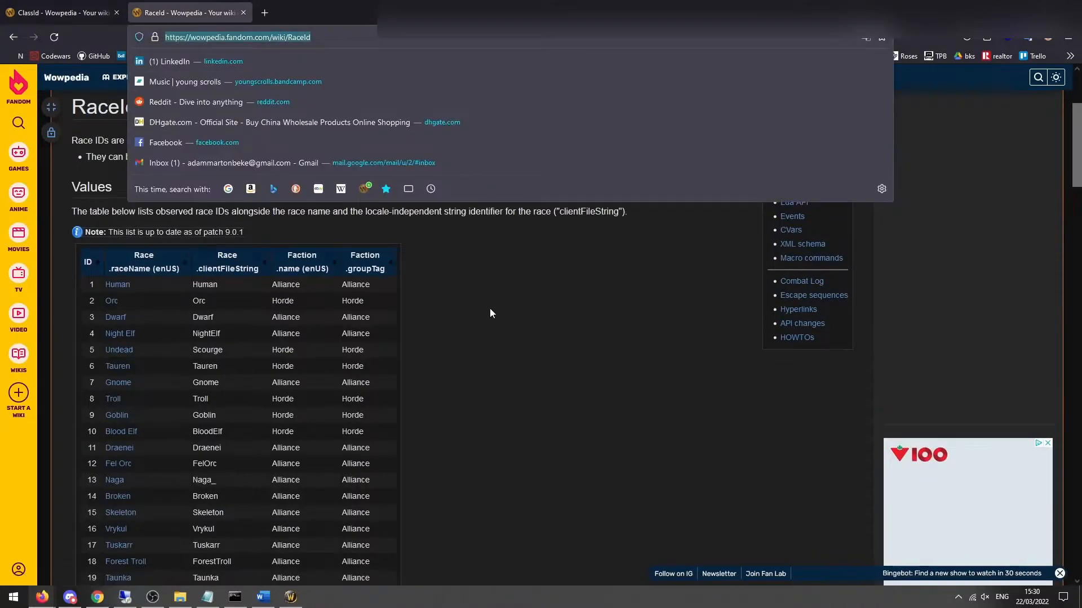
pyautogui.click(490, 312)
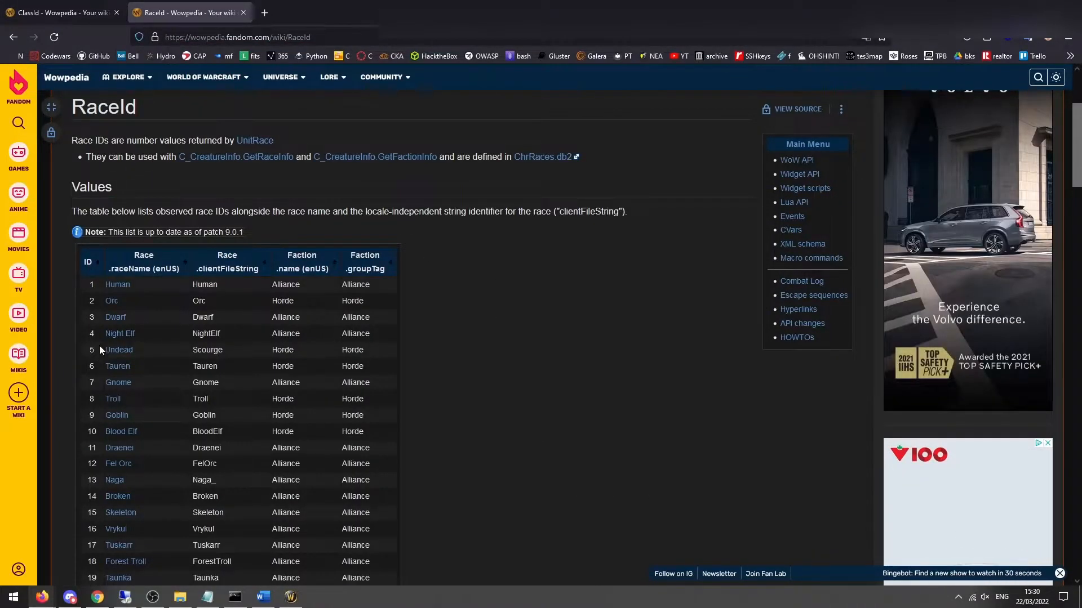
pyautogui.click(59, 12)
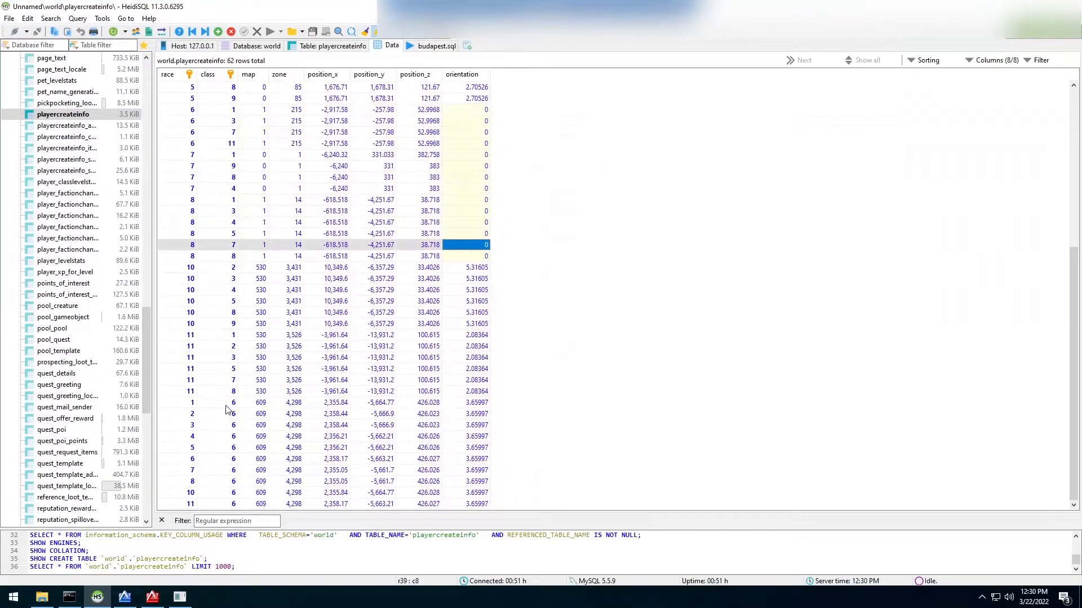
# Select the class 6 Death Knight rows and their map cell for editing from 609 to 1.
pyautogui.click(192, 413)
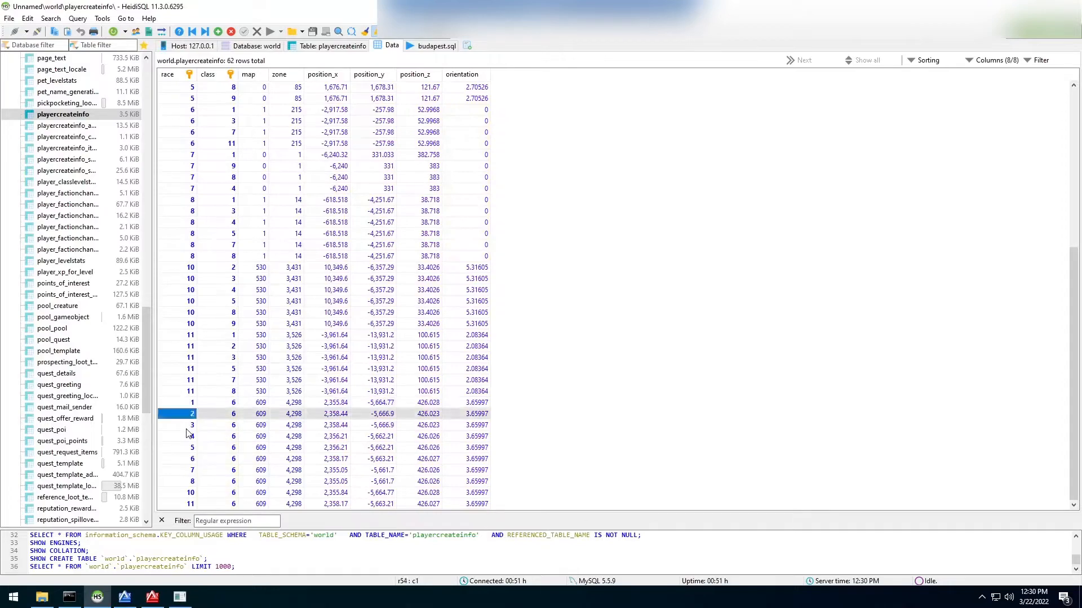
pyautogui.click(192, 504)
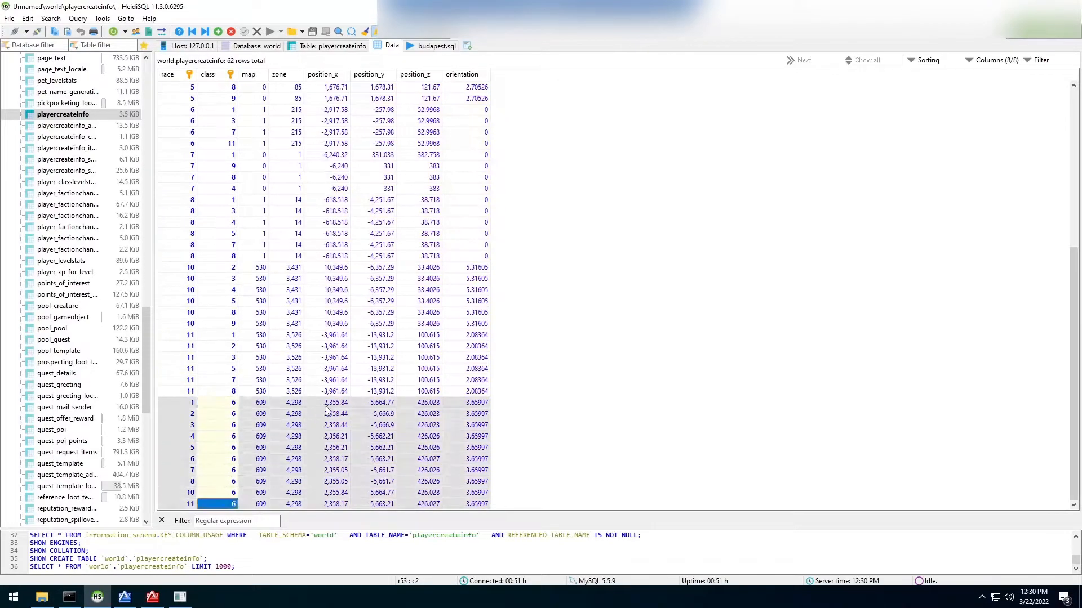
pyautogui.click(336, 448)
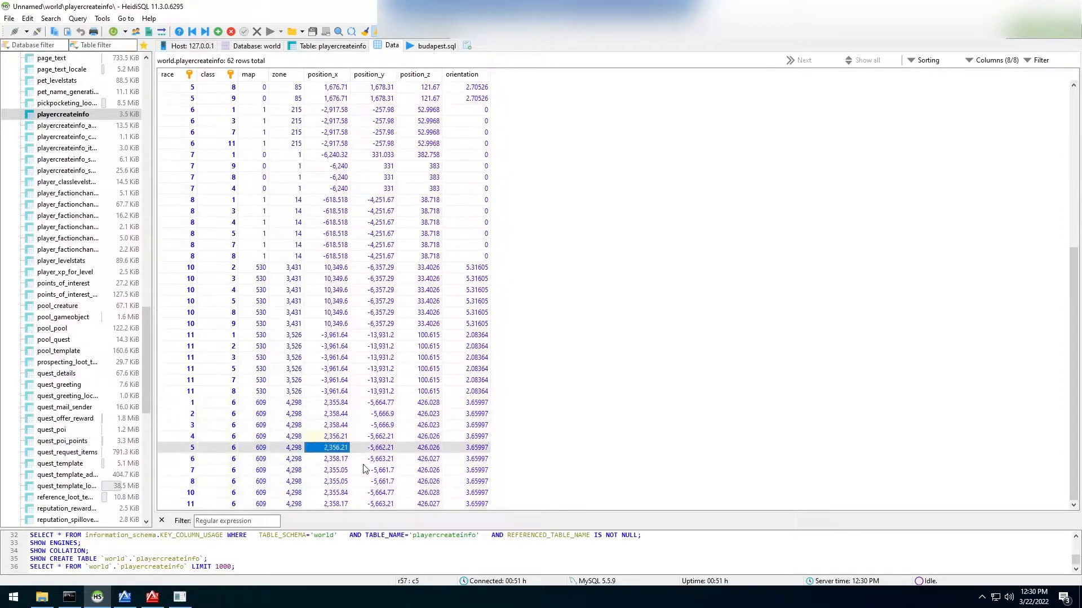
pyautogui.click(260, 447)
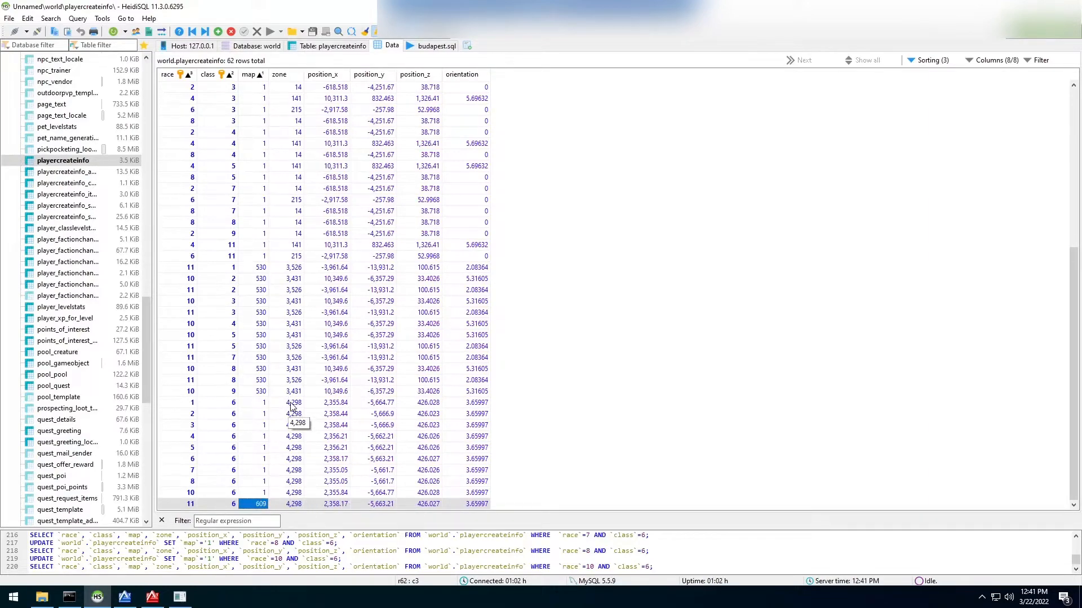
# Enter zone 16 and position 4205.11, -7829.37, 12.5695 (orientation 0) for the Death Knight rows.
pyautogui.write('16')
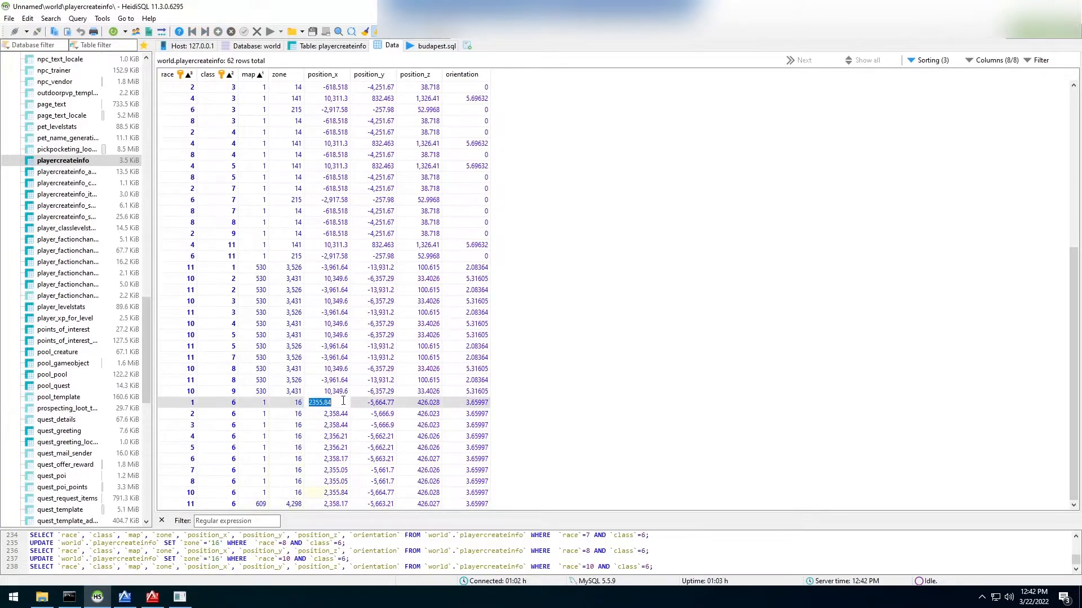
pyautogui.write('42')
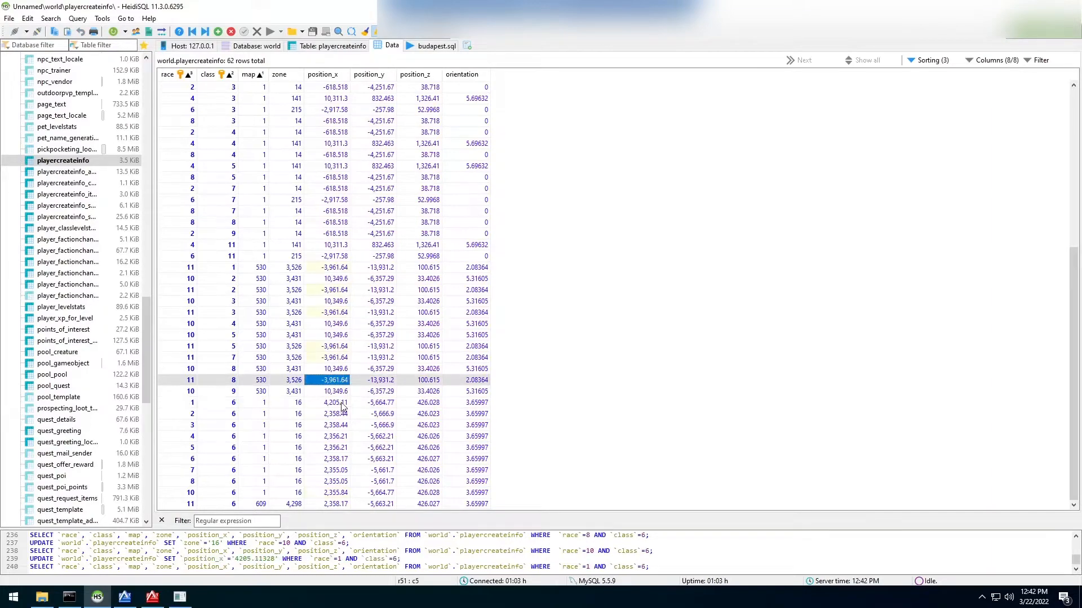
pyautogui.click(336, 403)
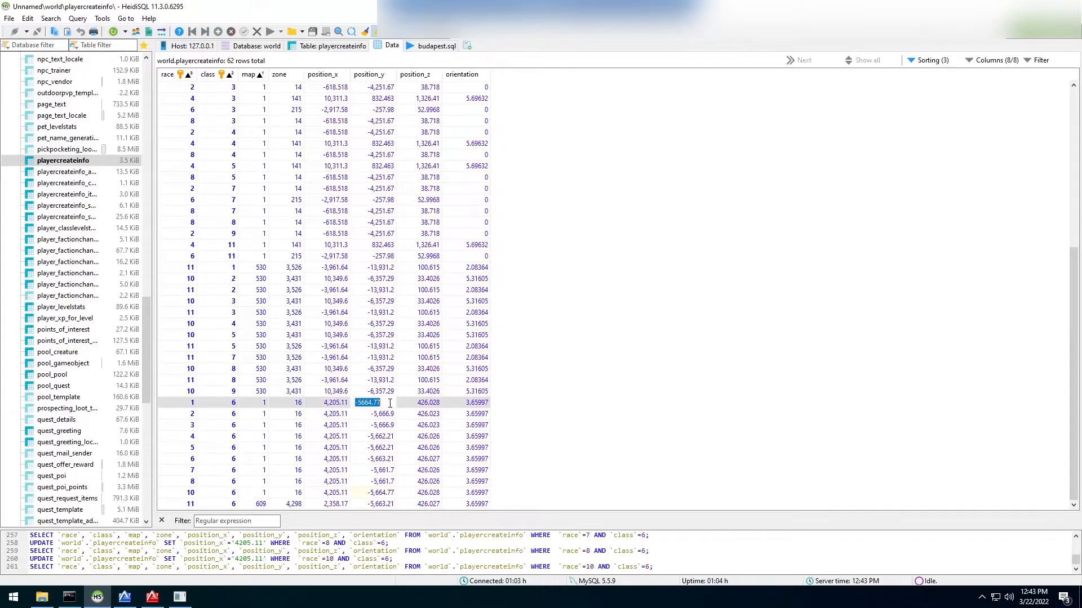
pyautogui.press('Delete')
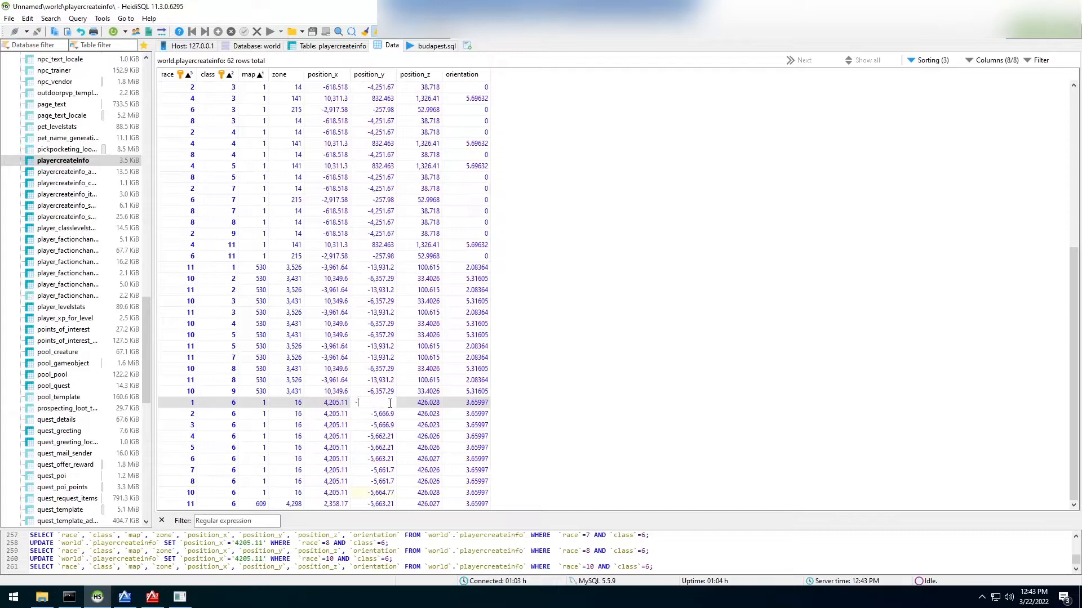
pyautogui.write('-78')
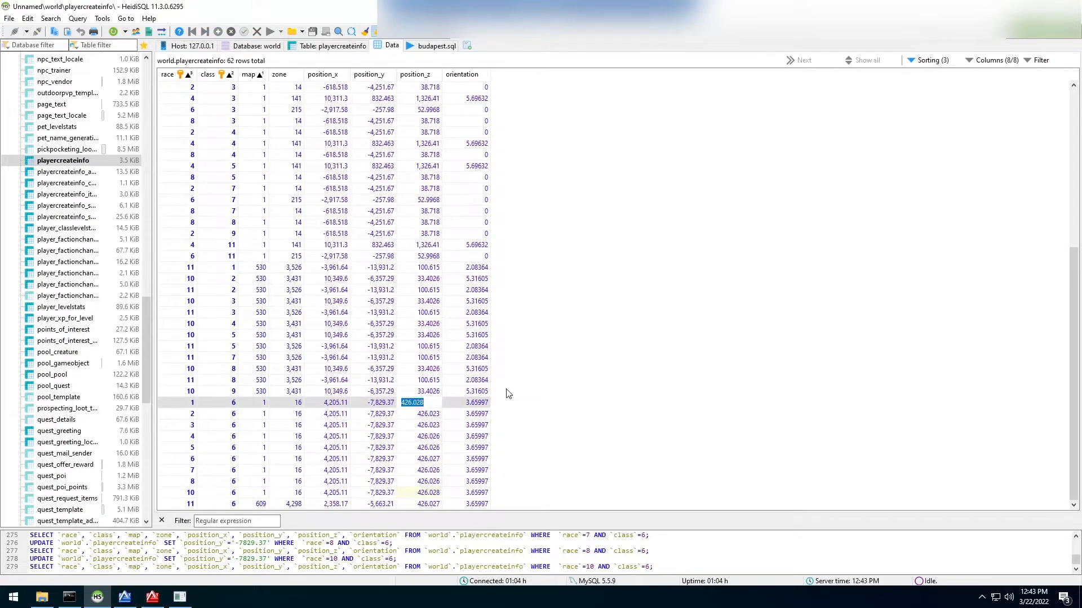
pyautogui.write('12.5695')
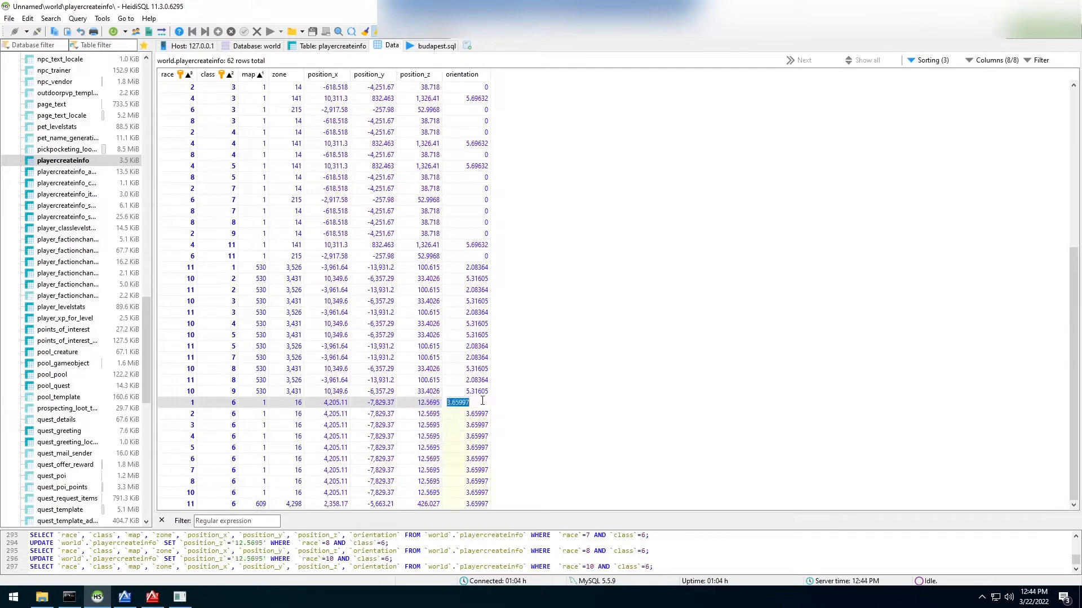
pyautogui.write('0')
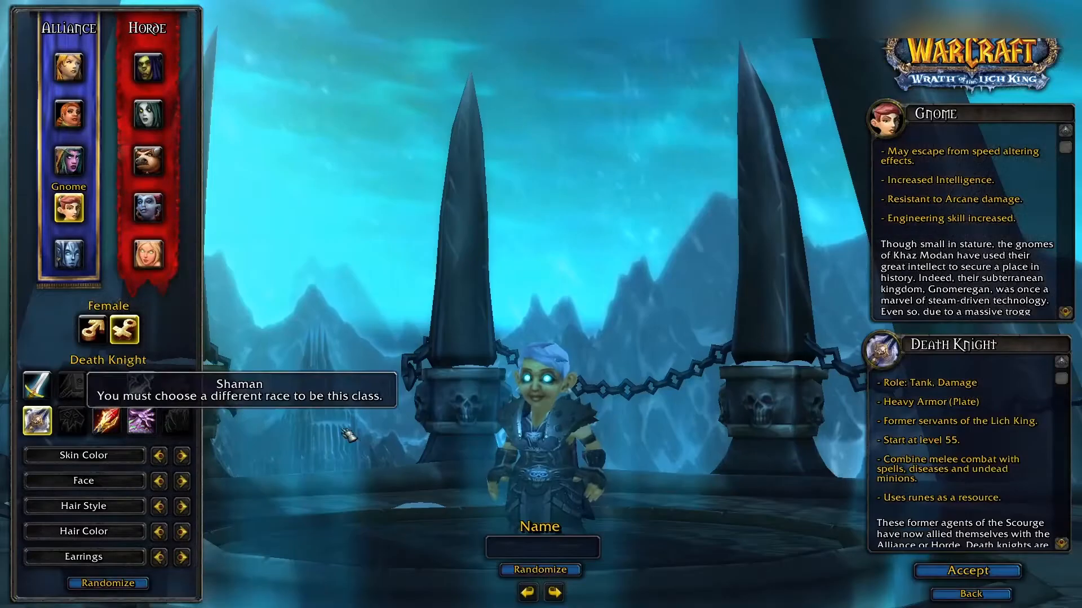
# Choose the Death Knight class for the female Gnome character.
pyautogui.click(965, 570)
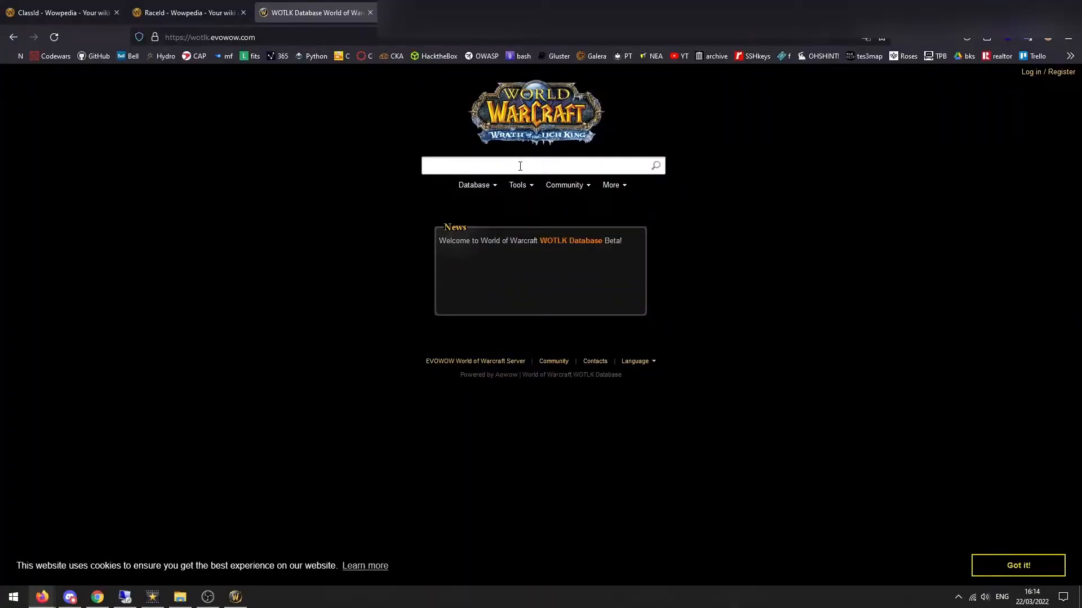
# Browse Database > Quests > Classes > Death Knight to the In Service Of The Lich King quest.
pyautogui.click(474, 184)
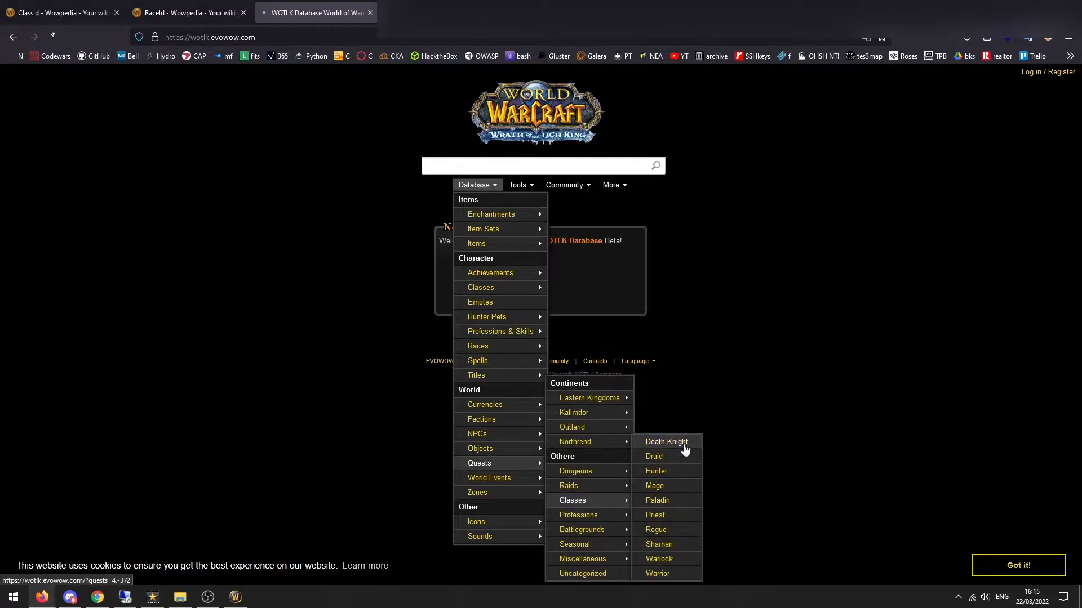
pyautogui.click(665, 442)
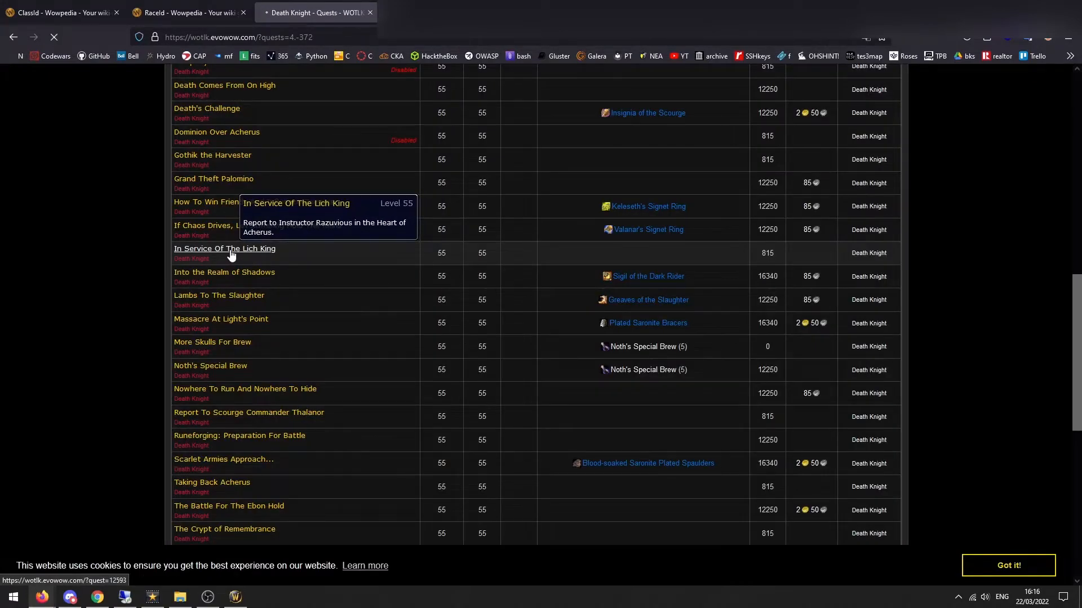
pyautogui.click(224, 248)
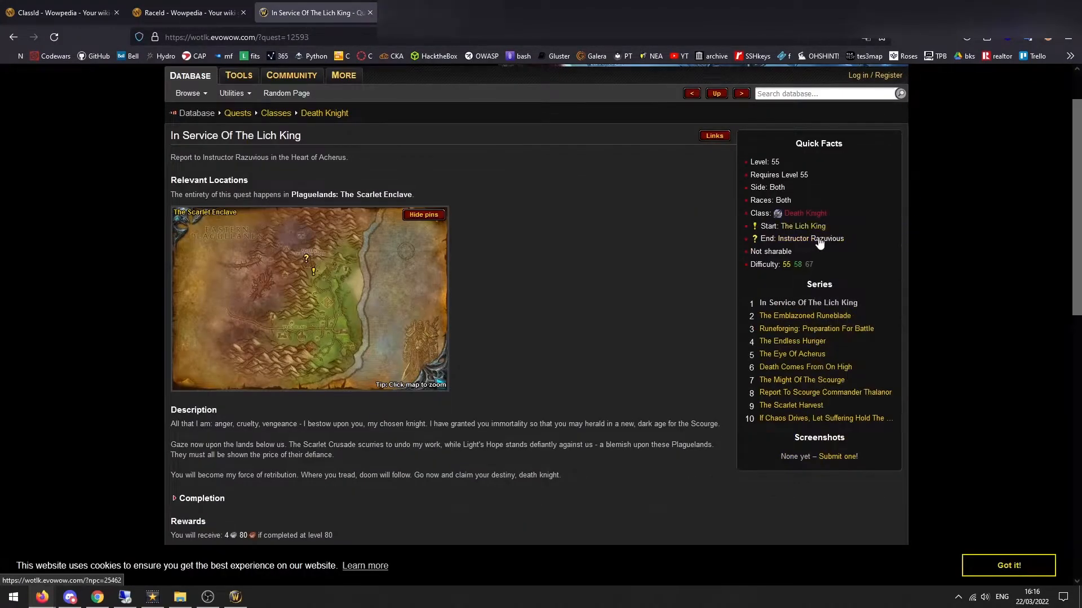
pyautogui.moveTo(817, 242)
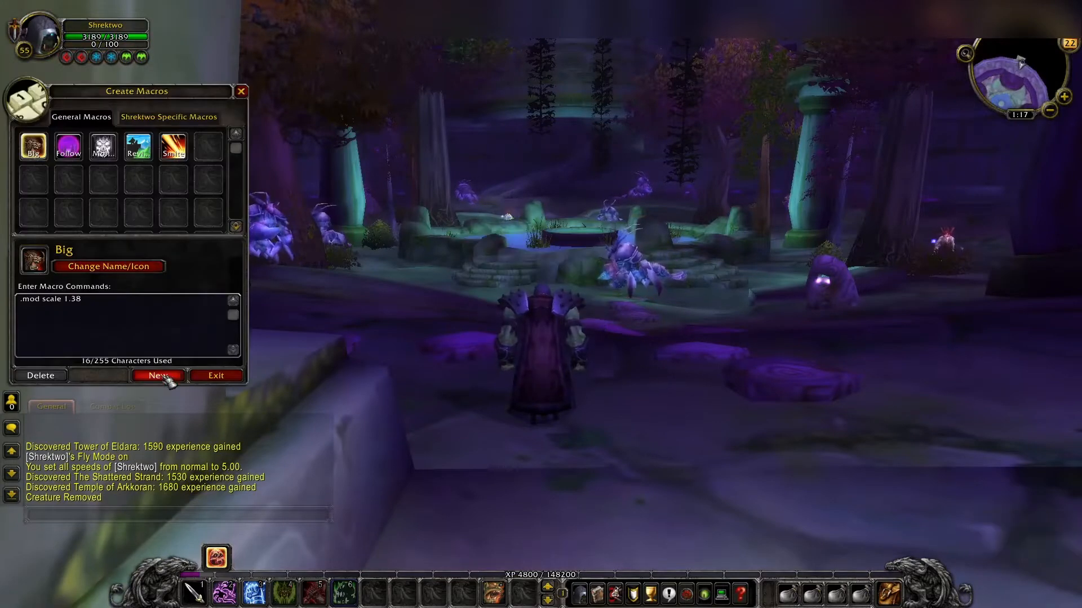
# Create a new macro named 'delete' holding the .npc delete command.
pyautogui.click(158, 375)
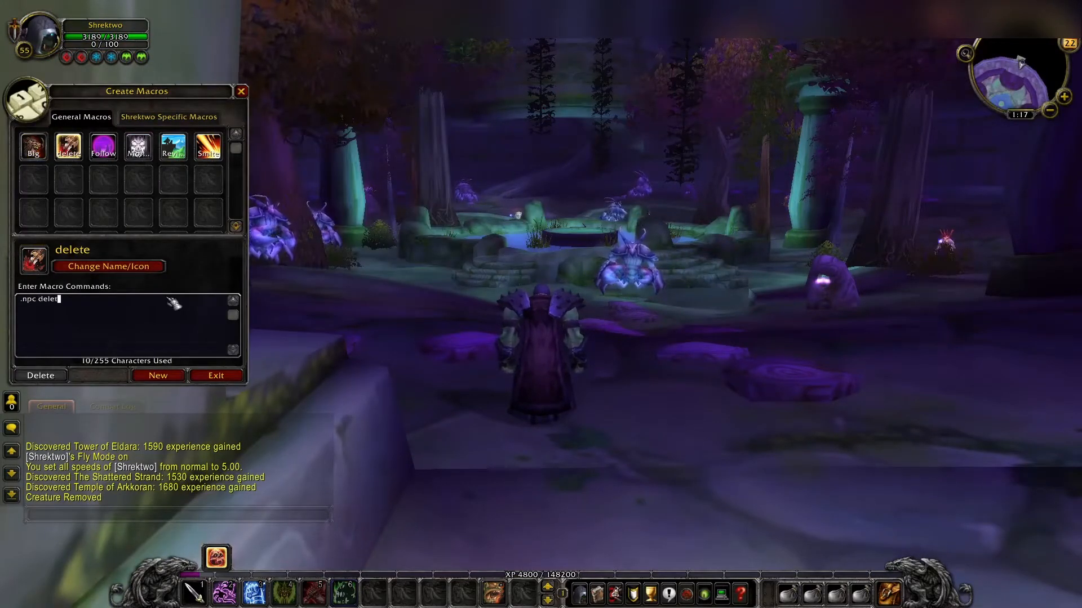
pyautogui.write('e')
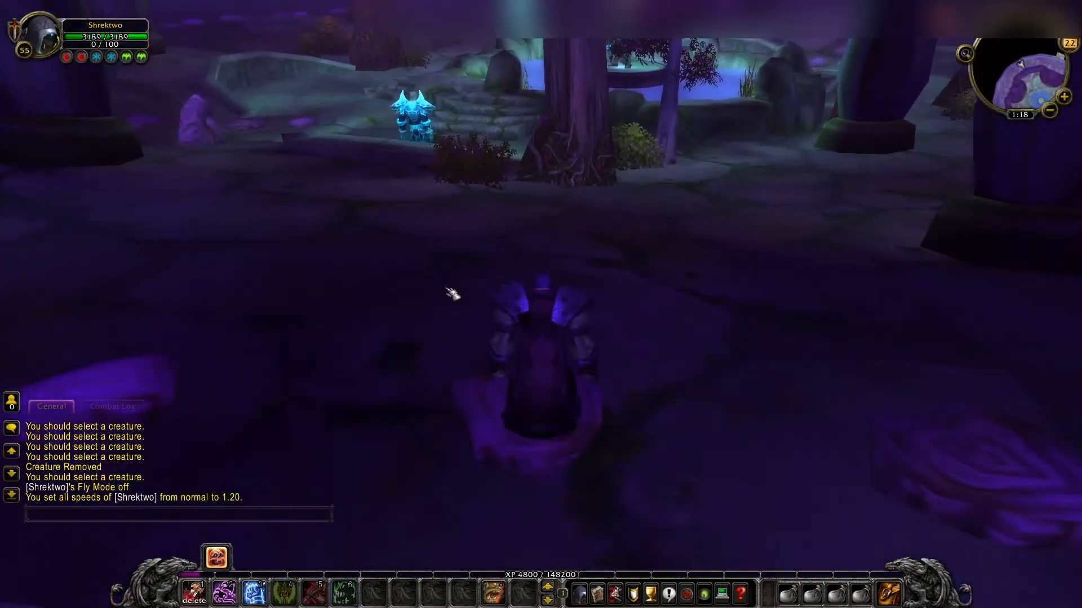
# Spawn Runeforge game objects 190557 and 191746 with .gob add commands.
pyautogui.write('.g')
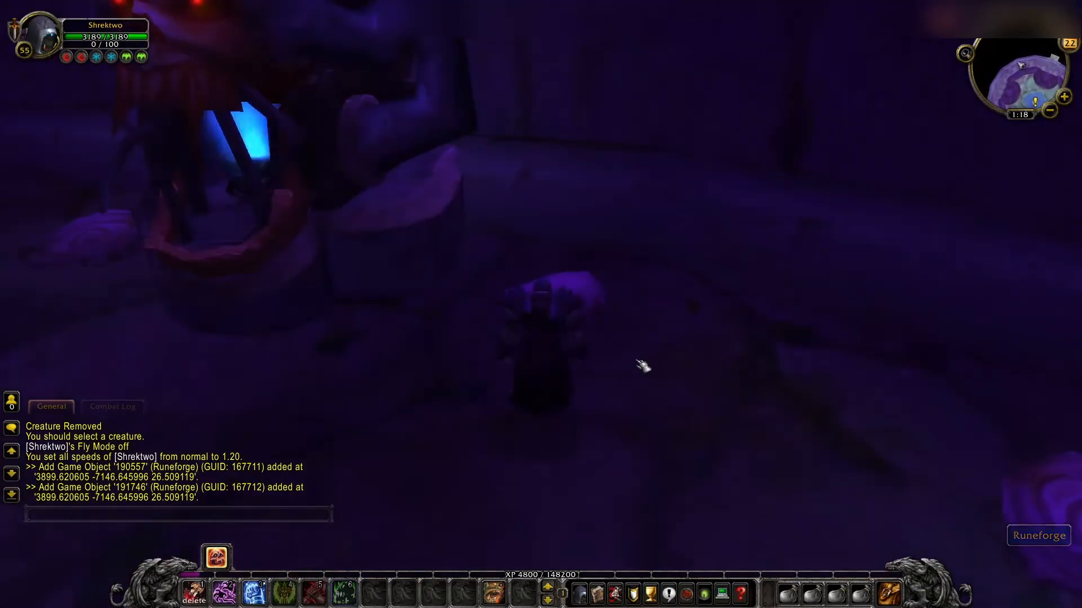
pyautogui.write('.gob add')
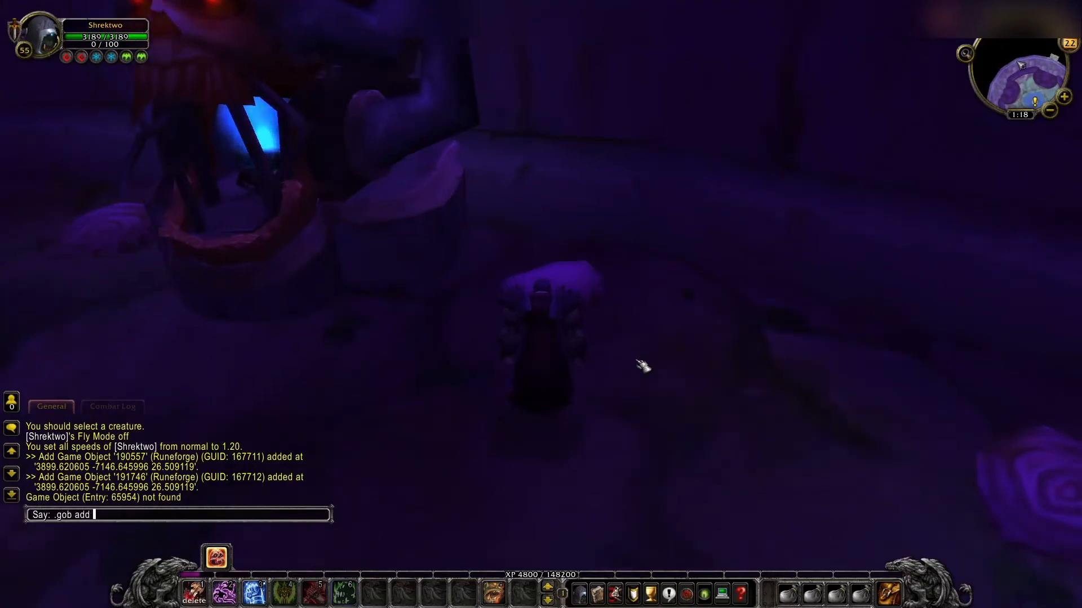
pyautogui.write('1905')
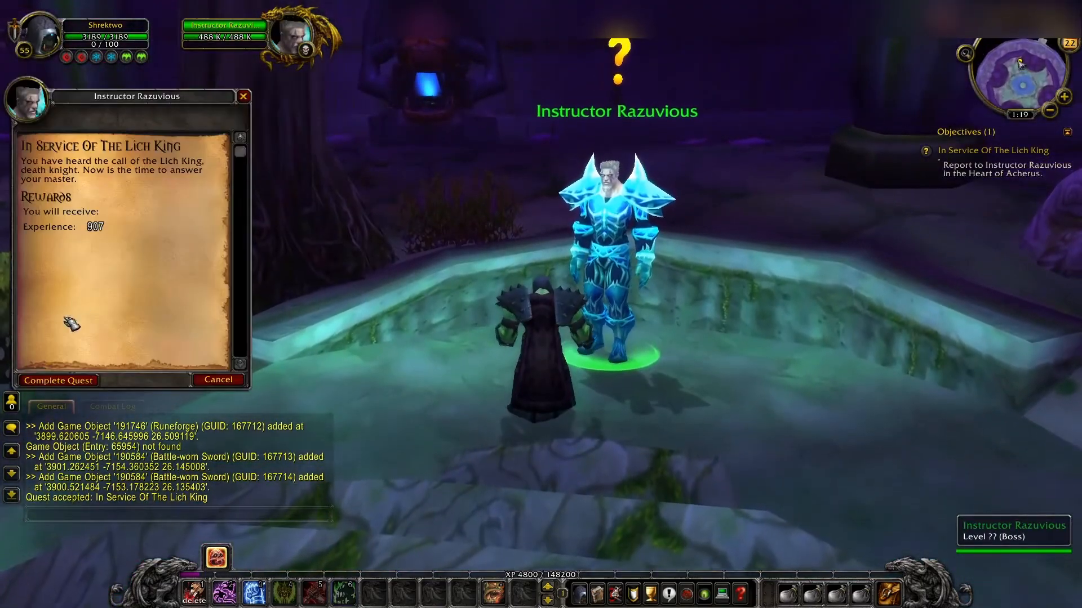
# Hand in In Service Of The Lich King to Instructor Razuvious.
pyautogui.click(58, 379)
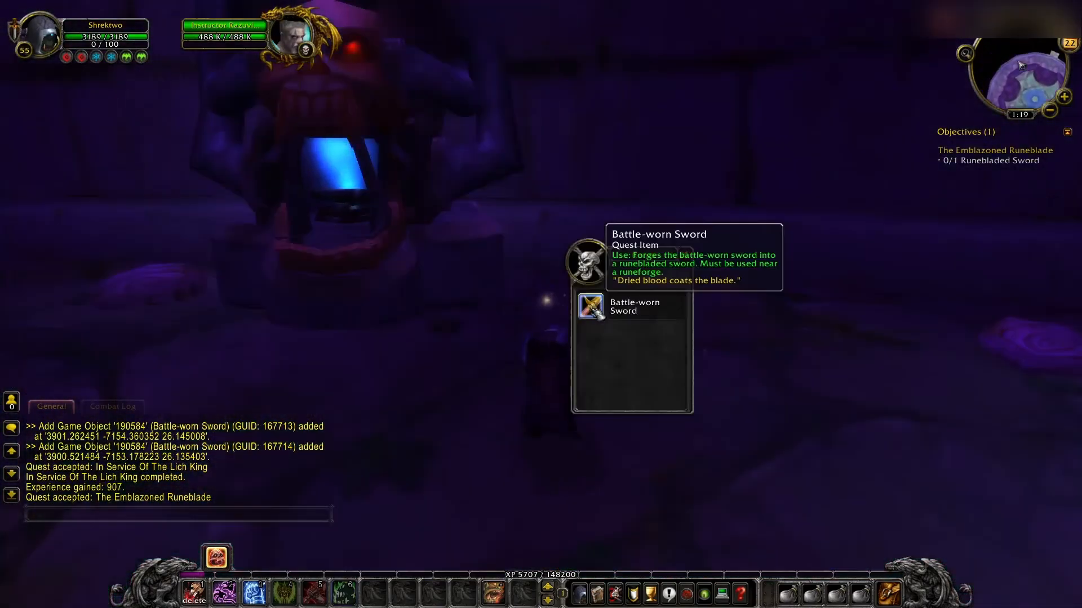